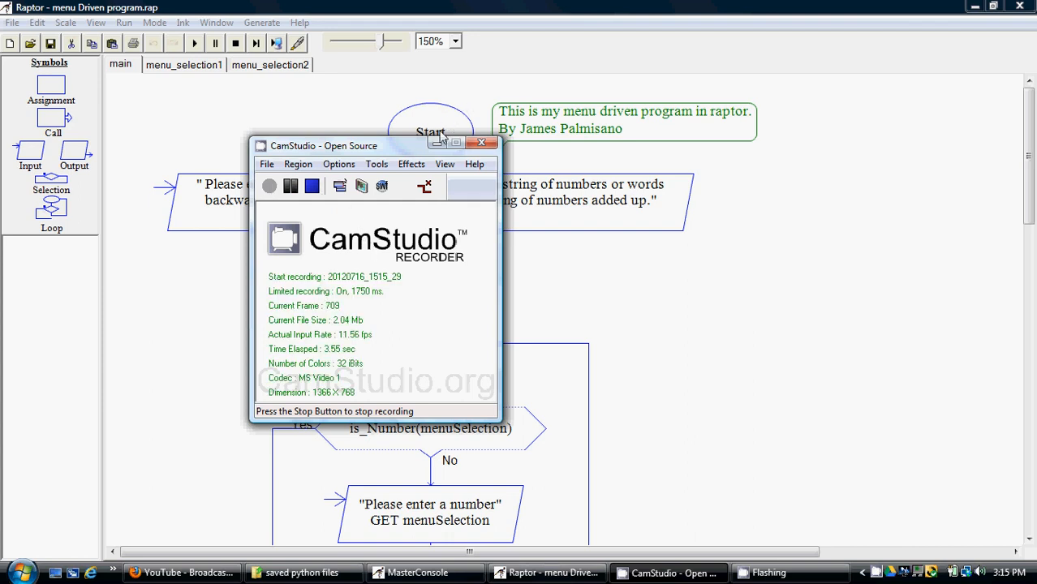
# Step: Review the menu-selection validation loop, then start executing the flowchart to completion
pyautogui.click(481, 143)
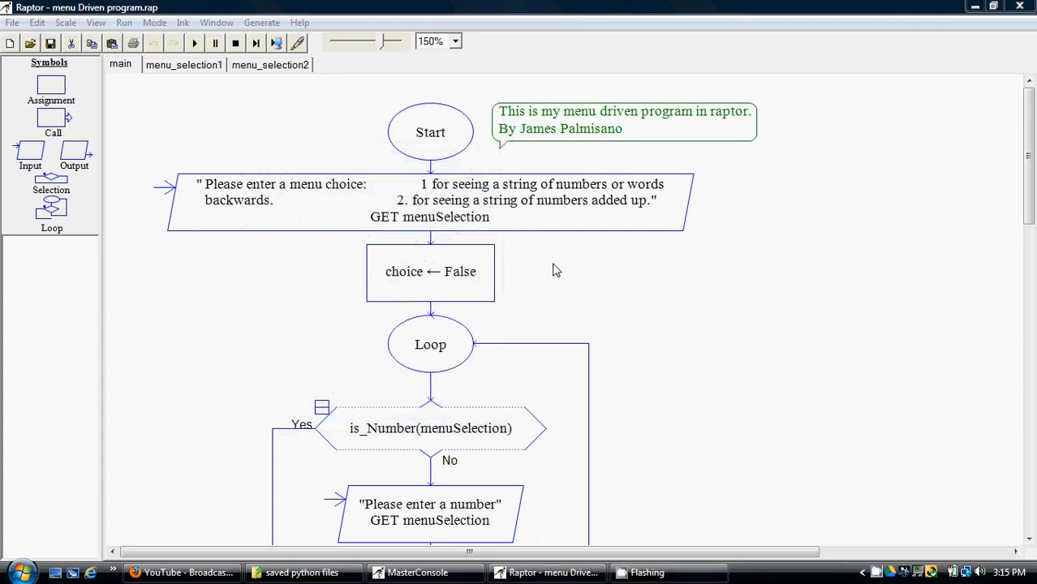
pyautogui.moveTo(387, 258)
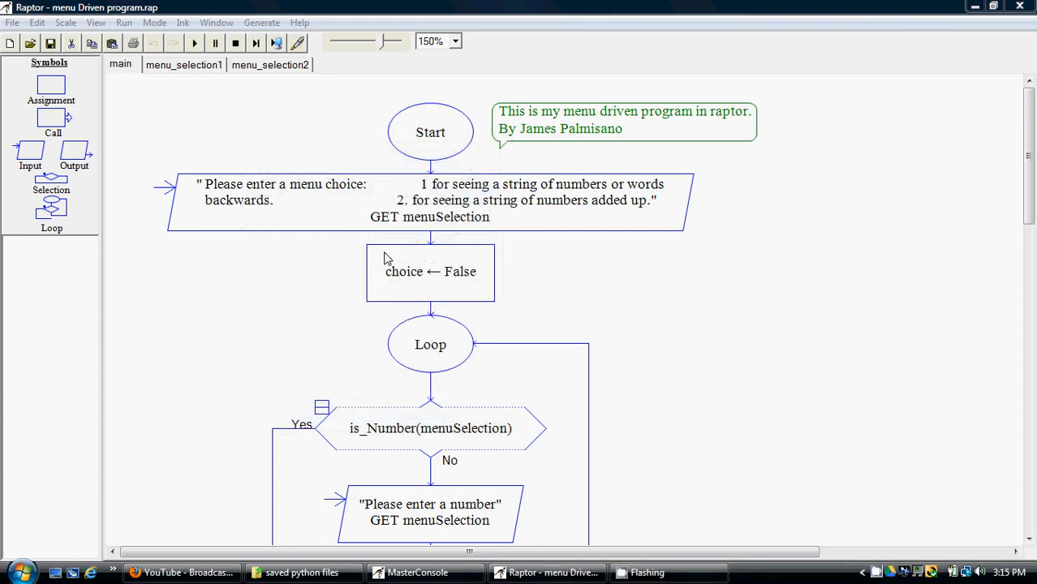
pyautogui.moveTo(521, 222)
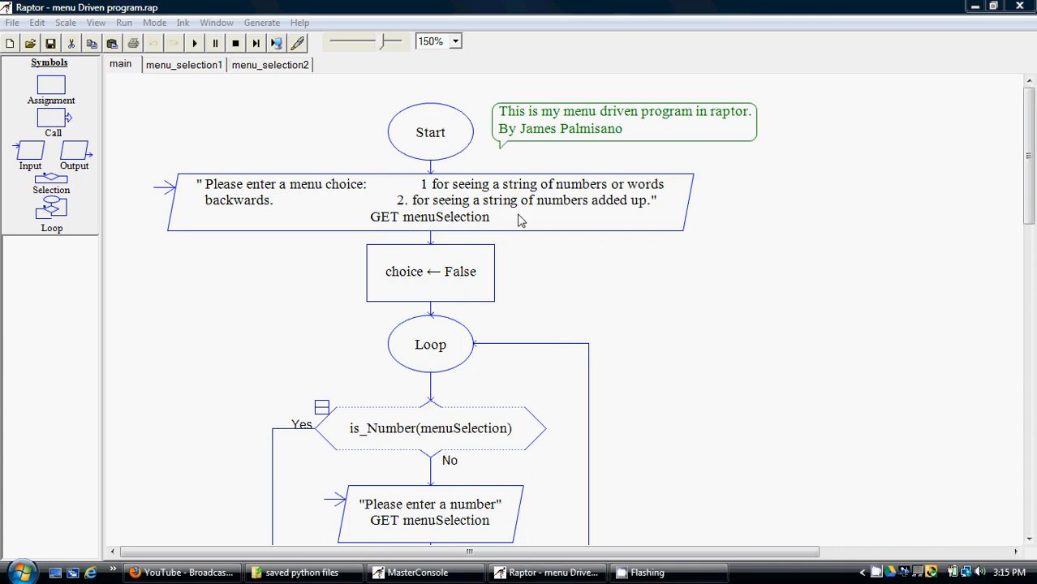
pyautogui.moveTo(401, 203)
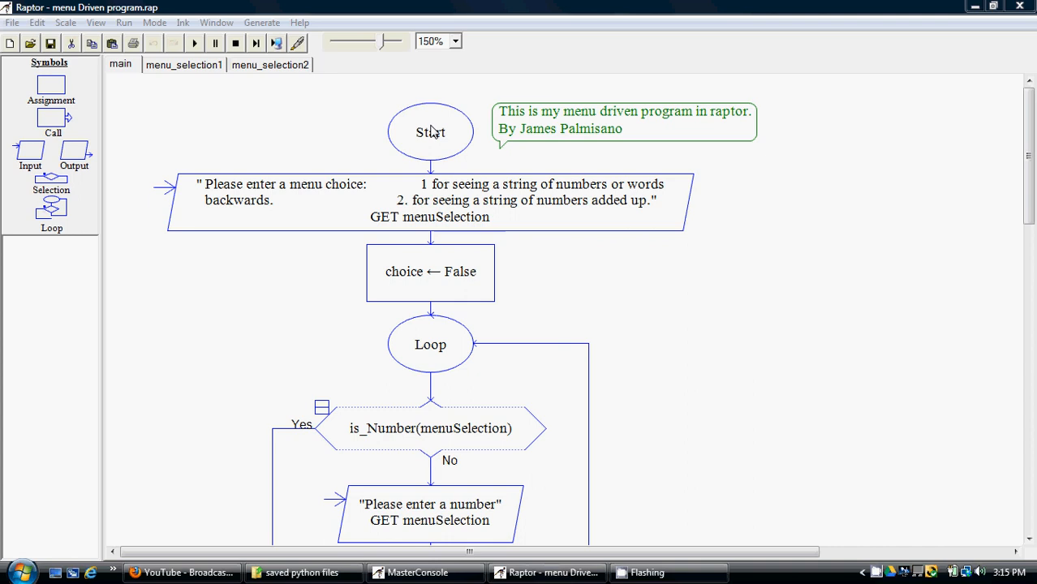
pyautogui.moveTo(383, 195)
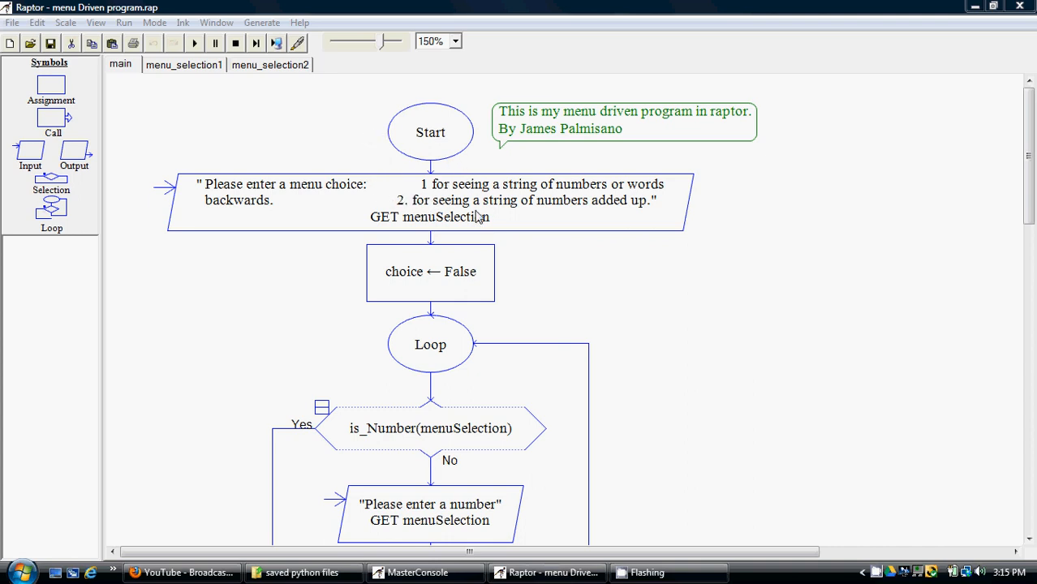
pyautogui.moveTo(470, 219)
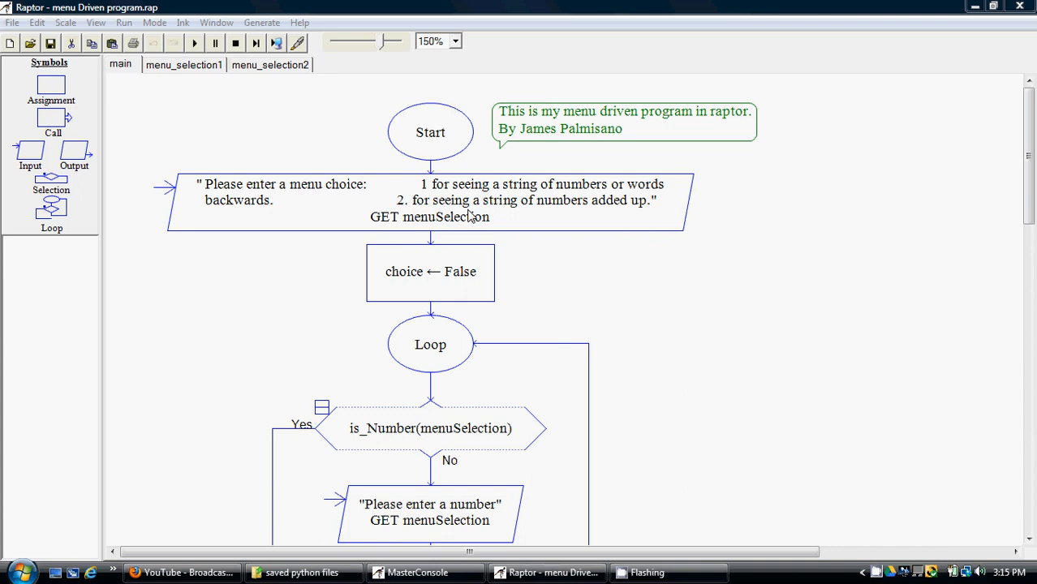
pyautogui.moveTo(421, 190)
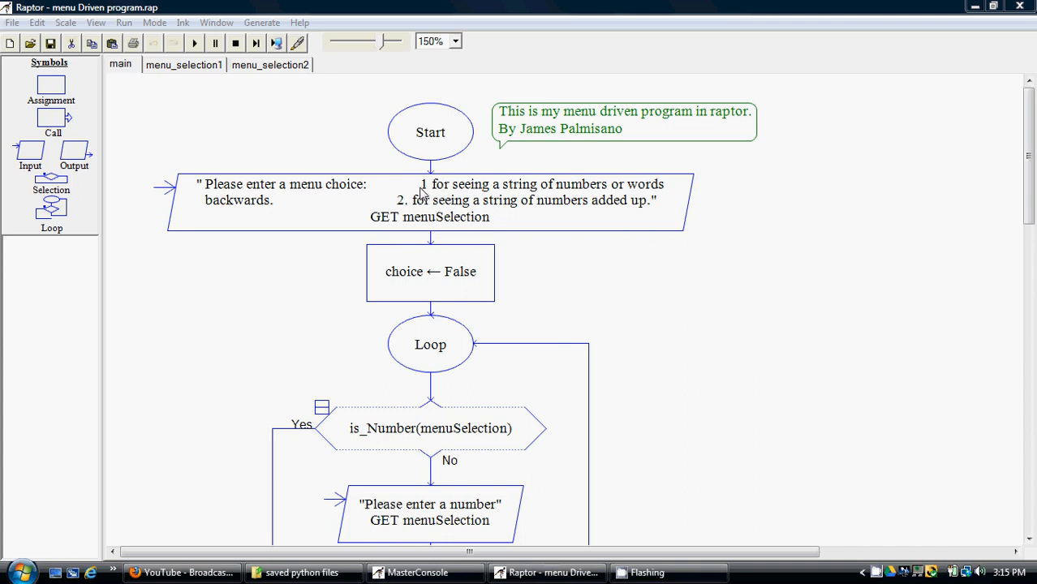
pyautogui.moveTo(426, 188)
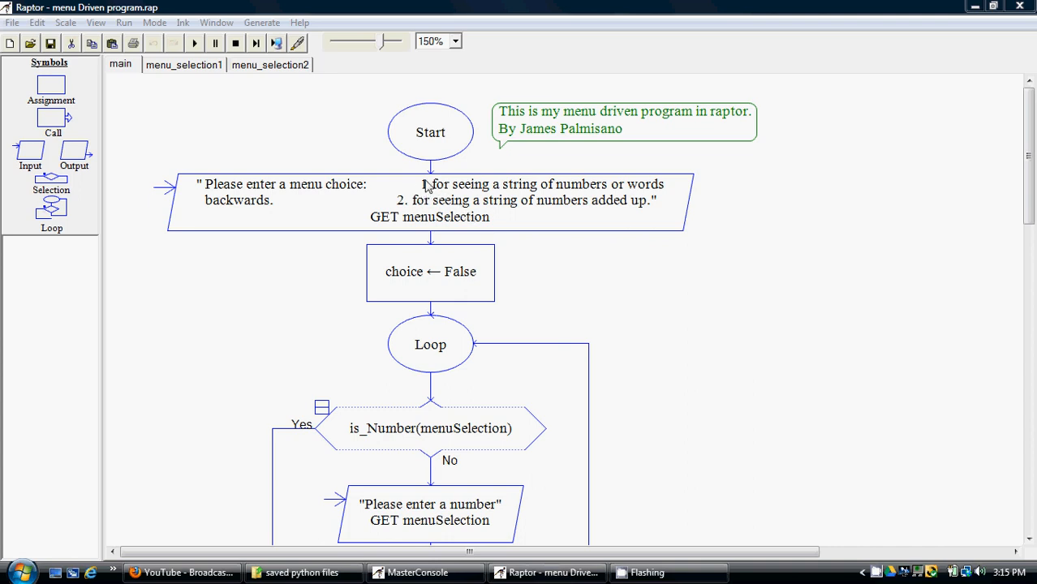
pyautogui.moveTo(329, 330)
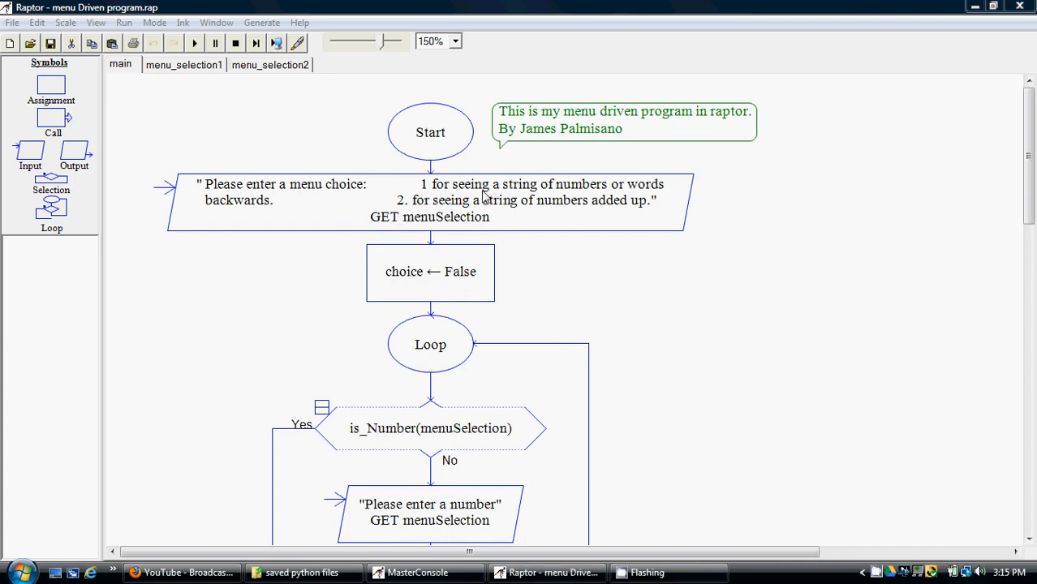
pyautogui.moveTo(290, 199)
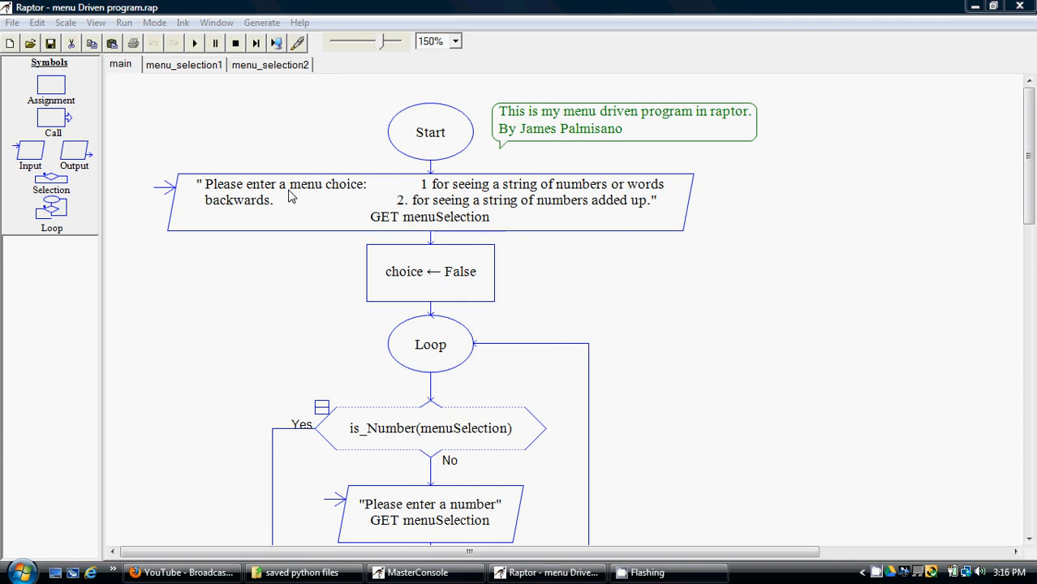
pyautogui.moveTo(356, 197)
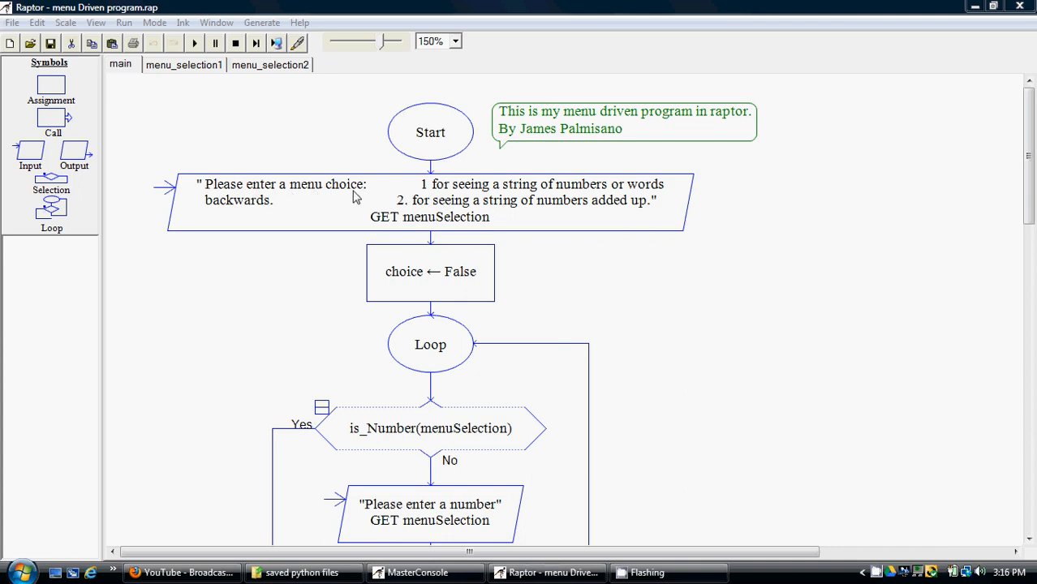
pyautogui.moveTo(426, 193)
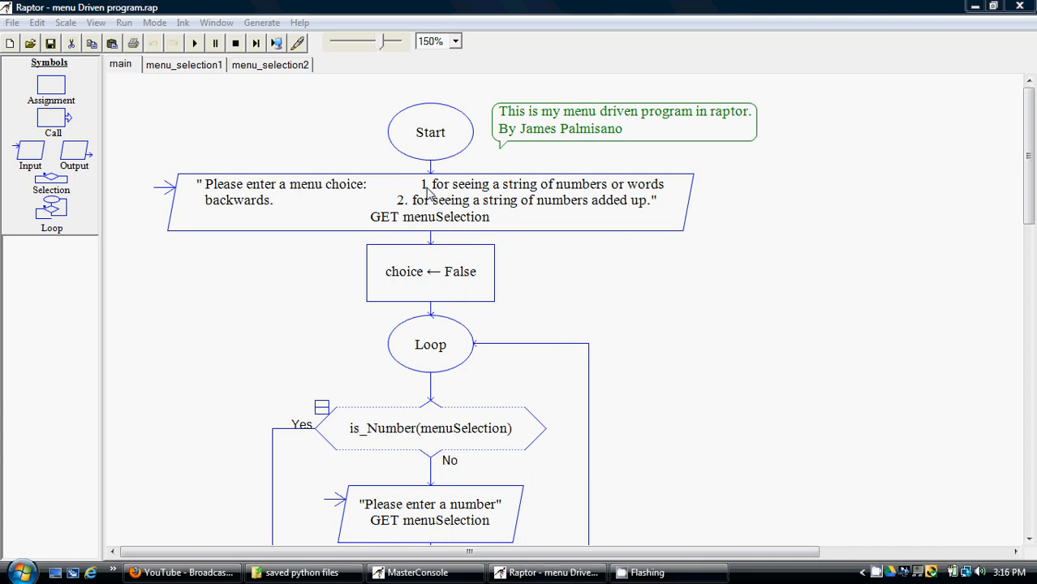
pyautogui.moveTo(449, 193)
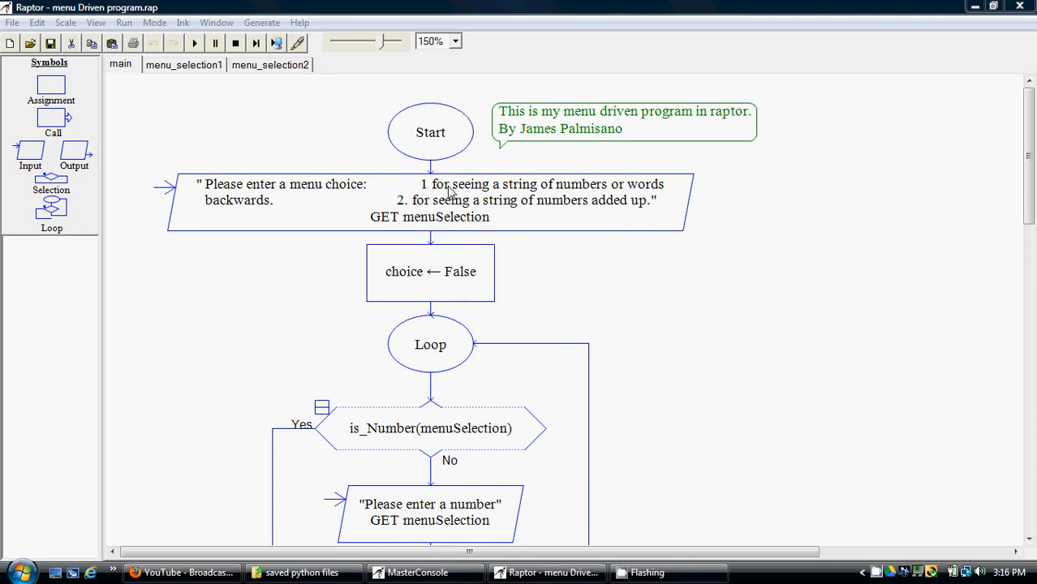
pyautogui.moveTo(133, 237)
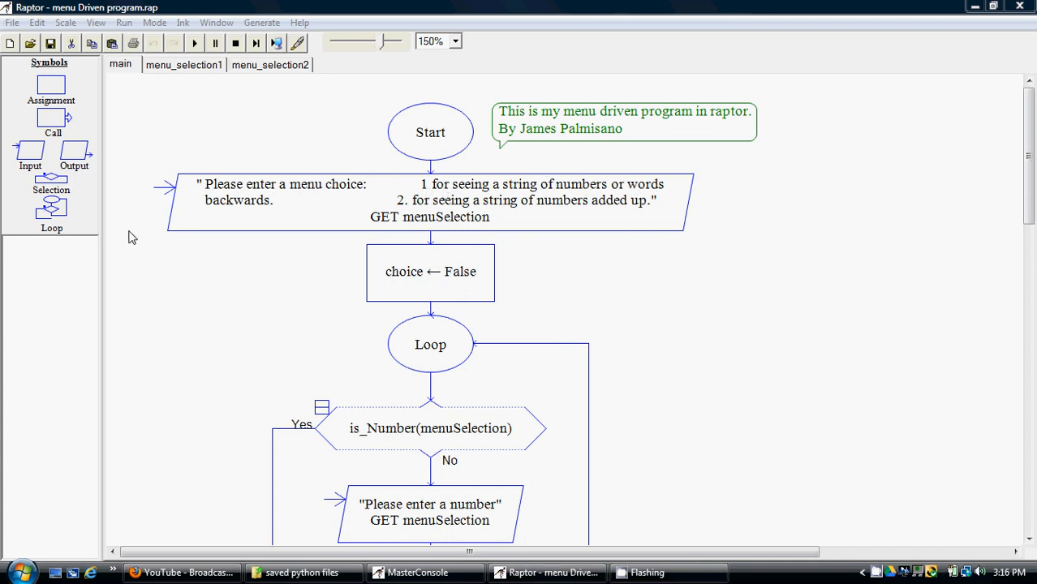
pyautogui.moveTo(462, 205)
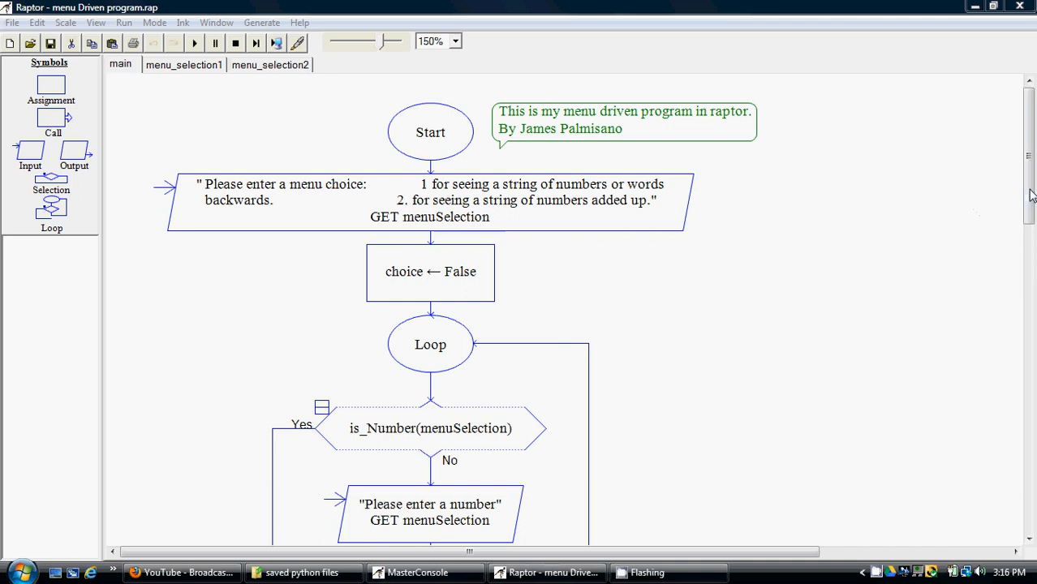
pyautogui.scroll(-3)
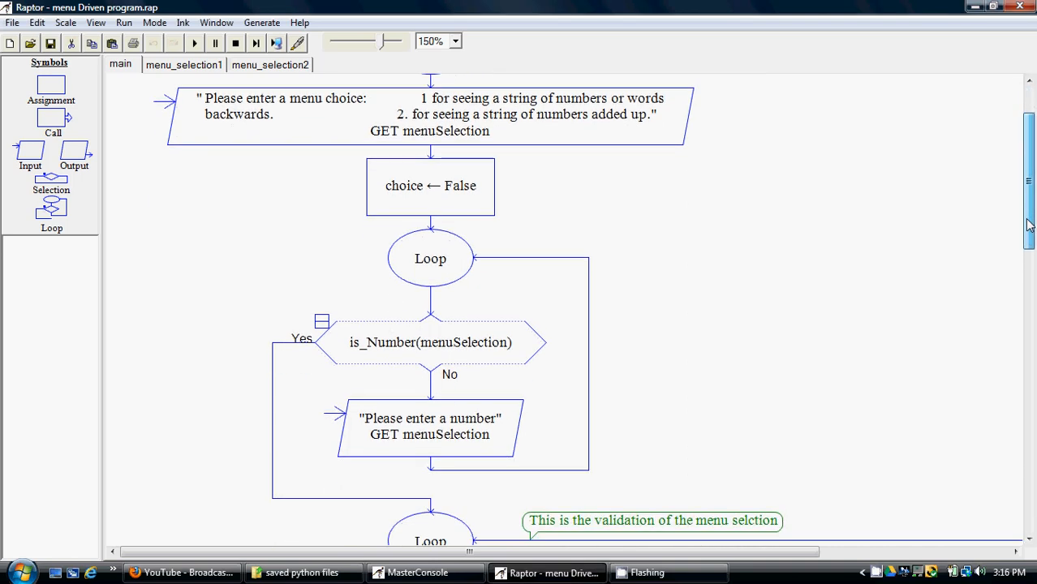
pyautogui.scroll(-3)
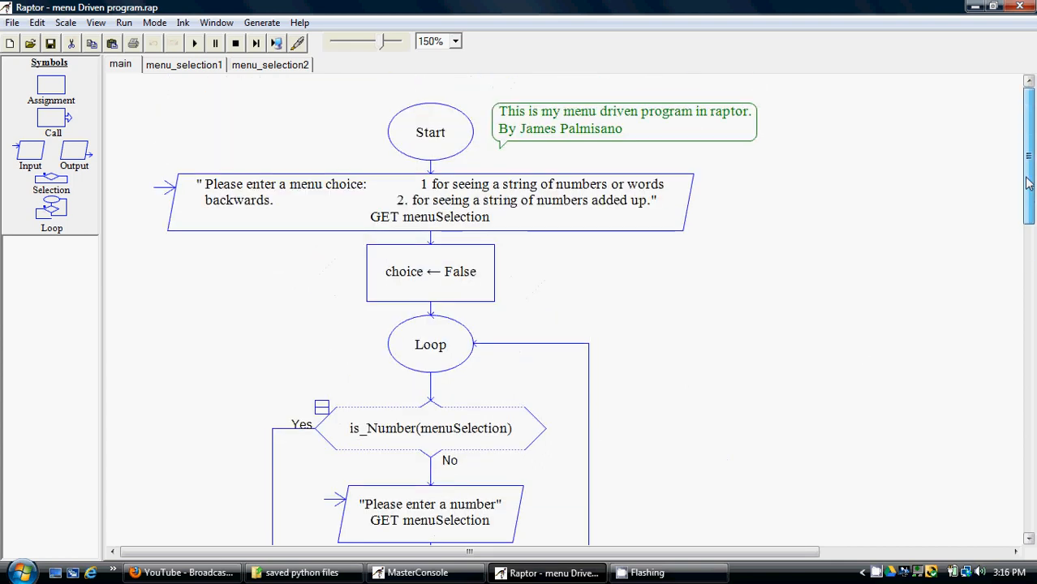
pyautogui.scroll(-3)
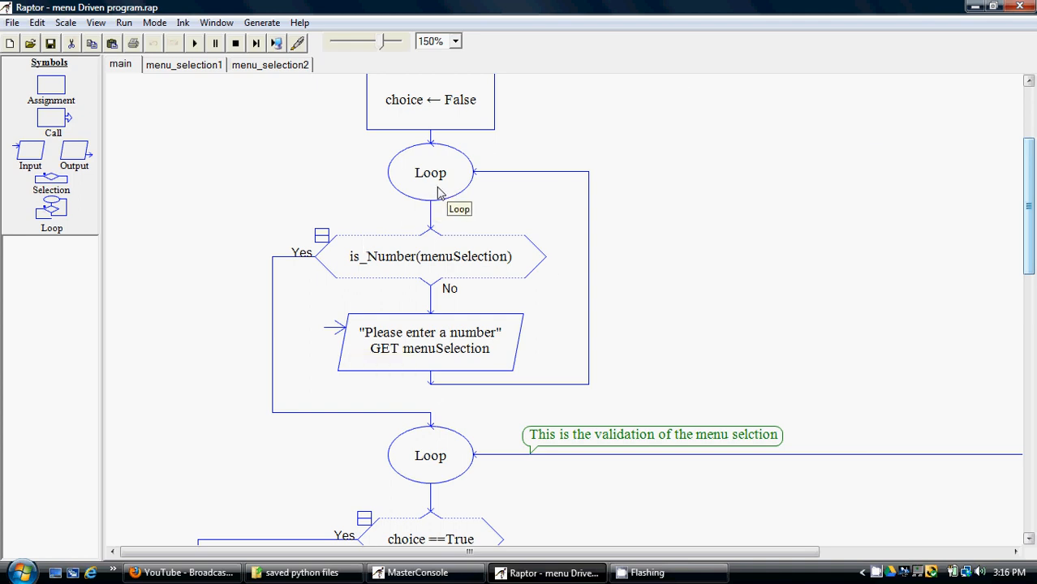
pyautogui.moveTo(396, 94)
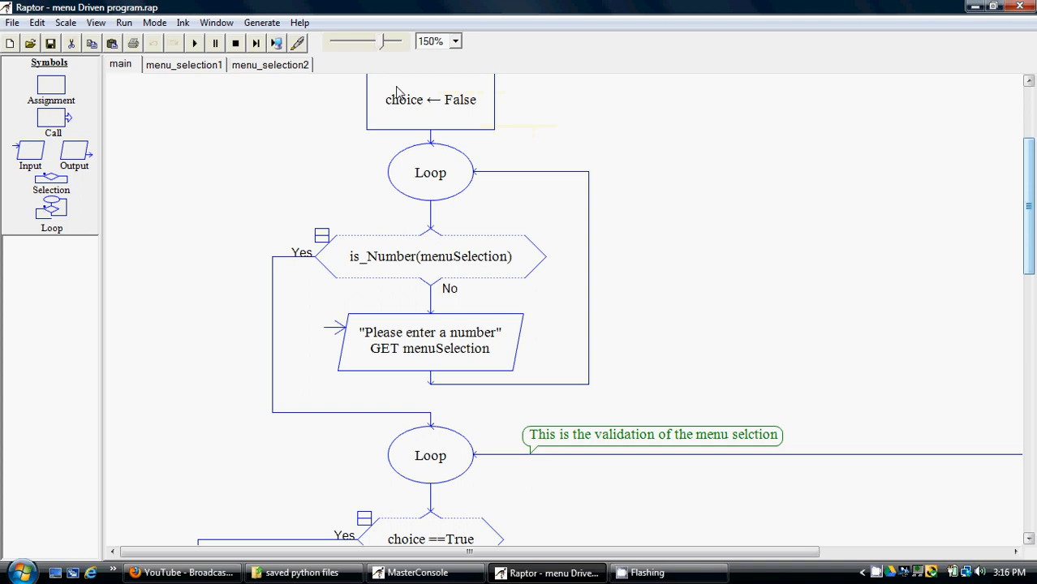
pyautogui.doubleClick(430, 172)
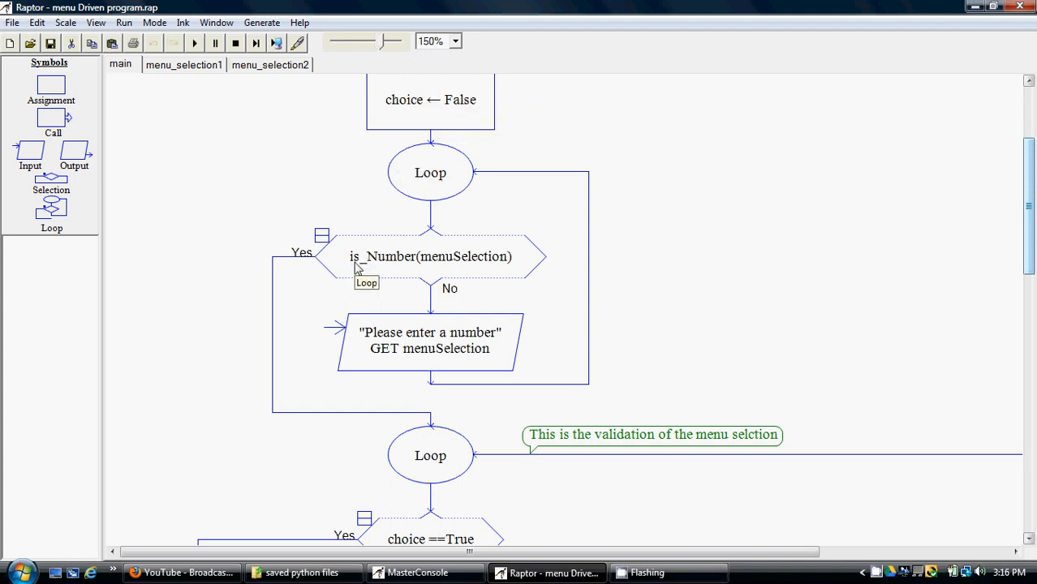
pyautogui.moveTo(364, 266)
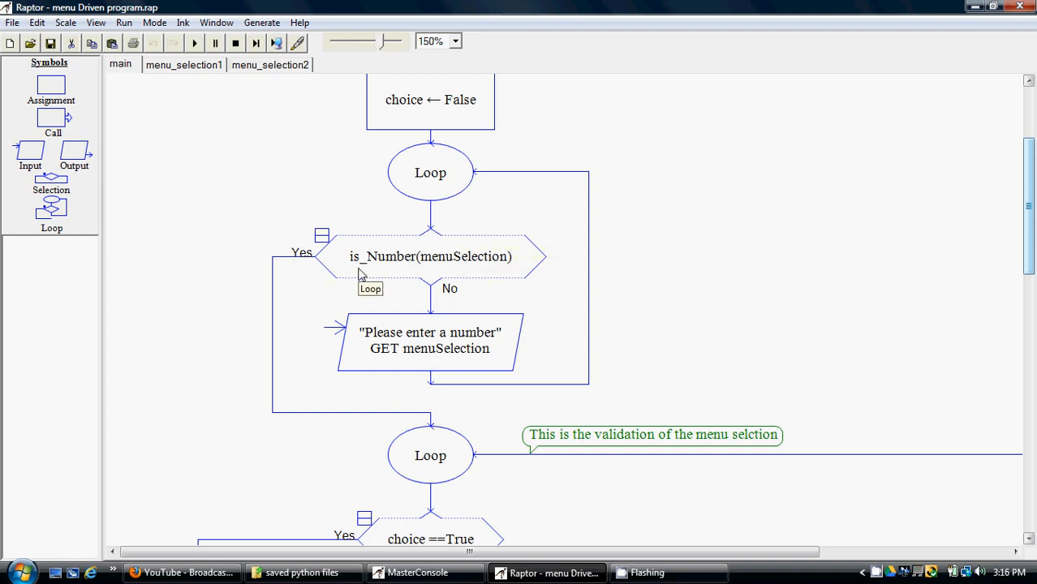
pyautogui.moveTo(385, 263)
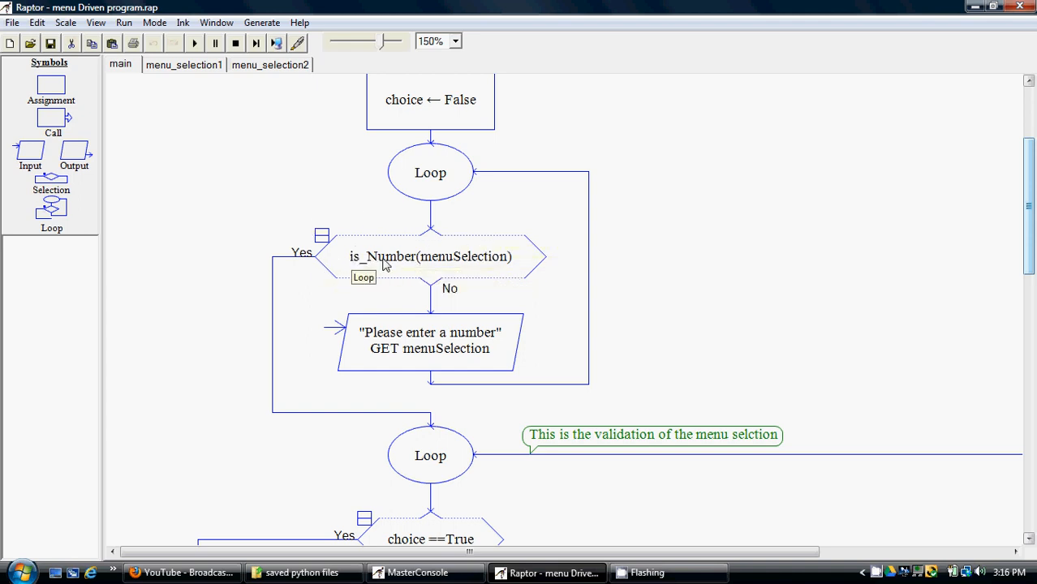
pyautogui.moveTo(473, 268)
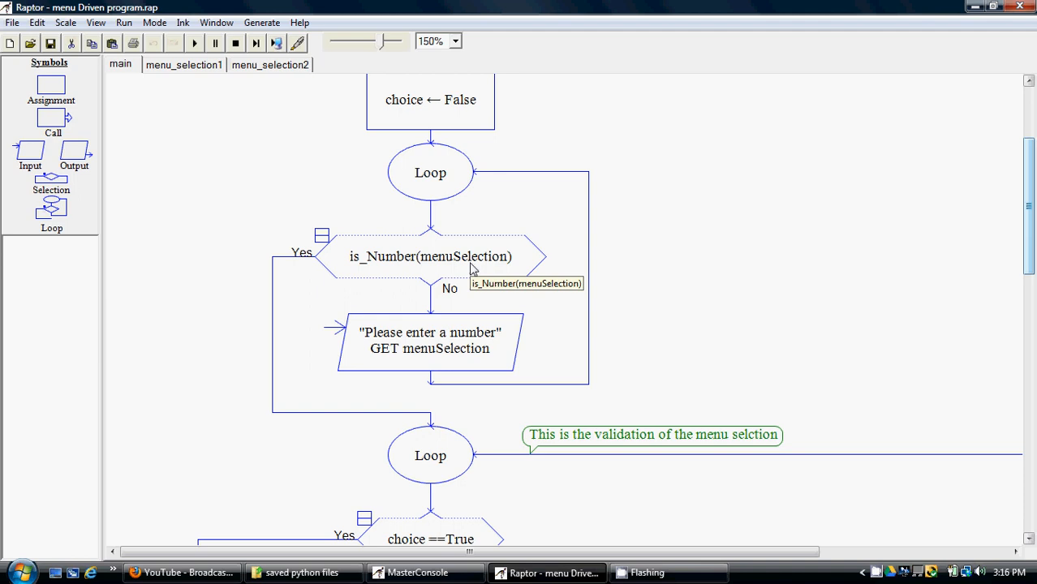
pyautogui.moveTo(824, 323)
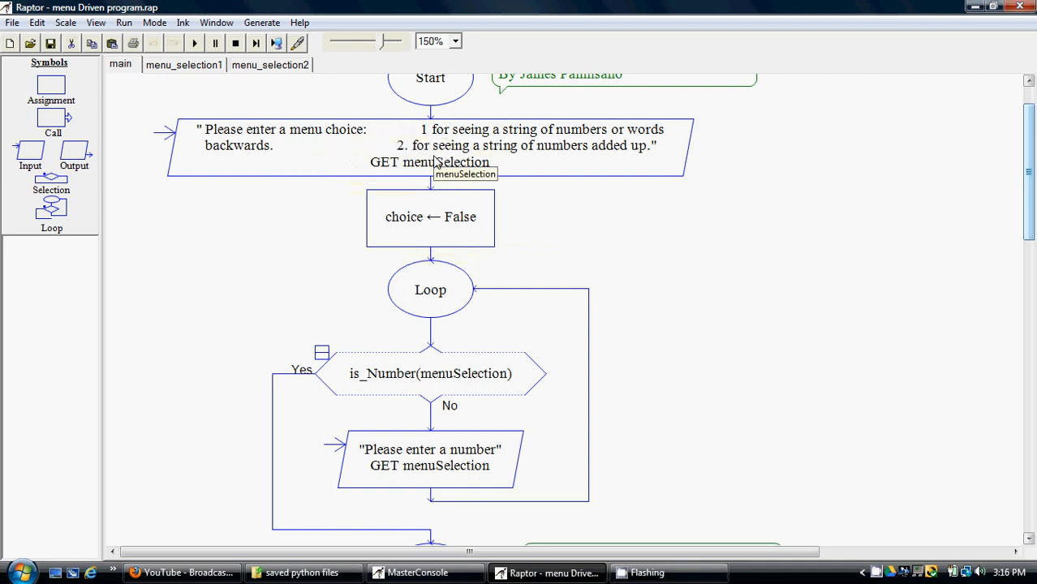
pyautogui.moveTo(385, 369)
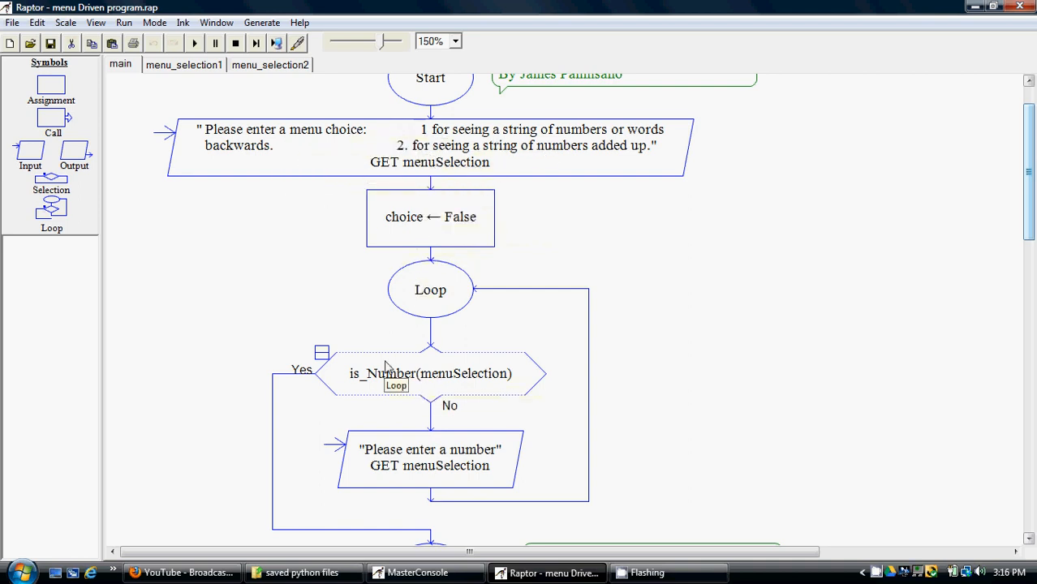
pyautogui.moveTo(410, 474)
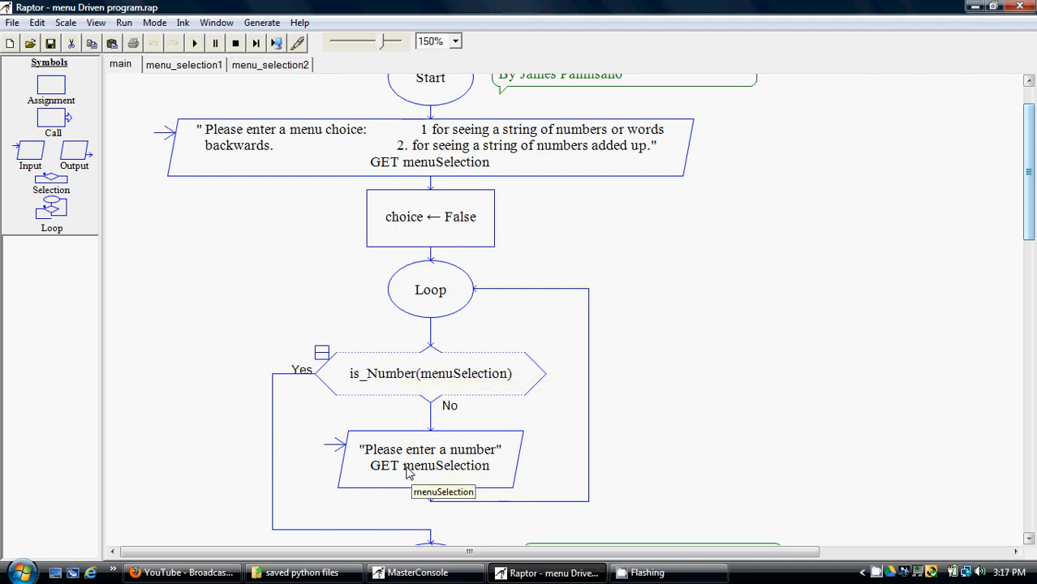
pyautogui.moveTo(460, 361)
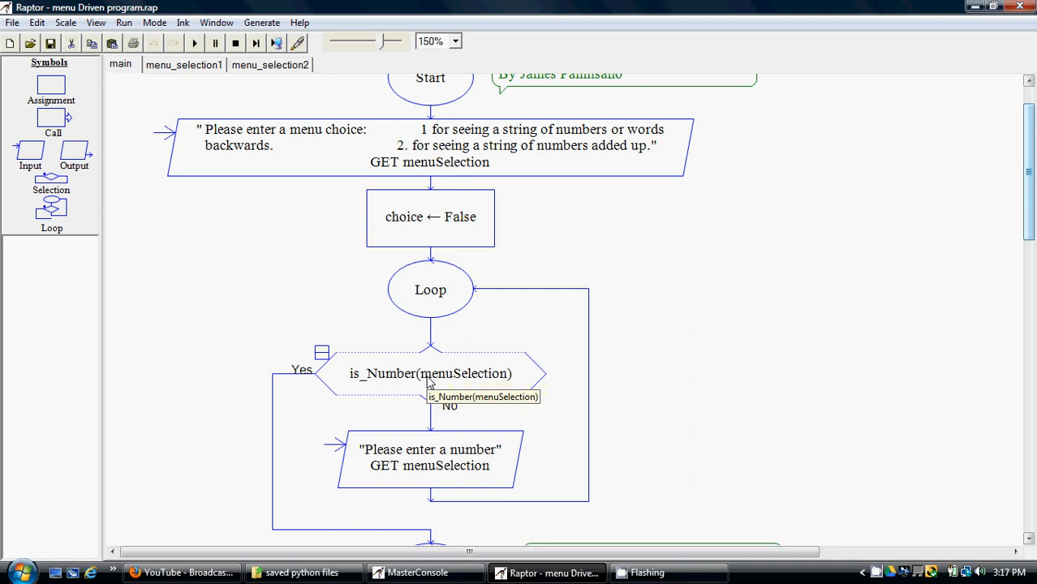
pyautogui.moveTo(404, 370)
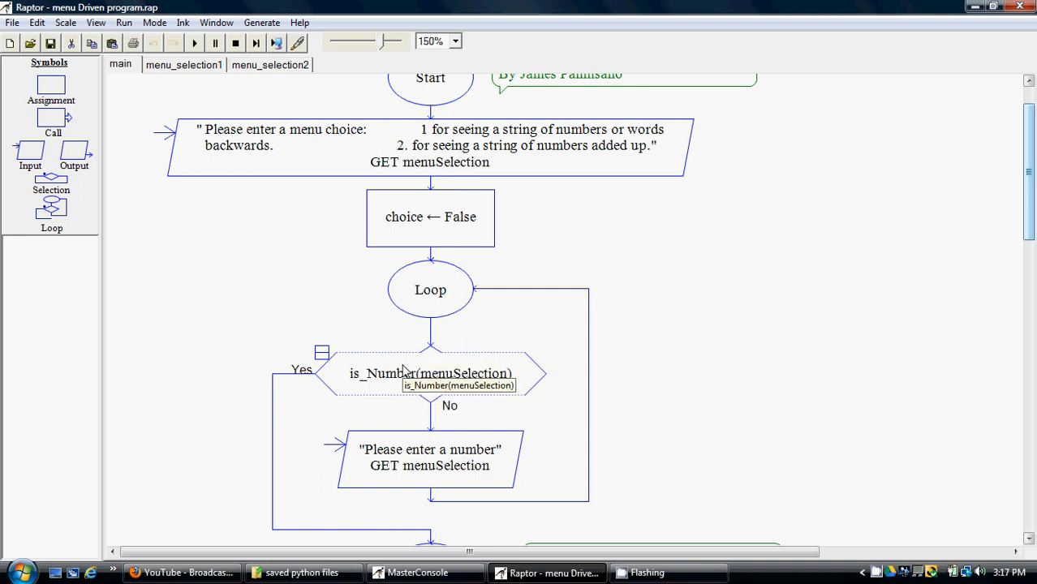
pyautogui.moveTo(424, 471)
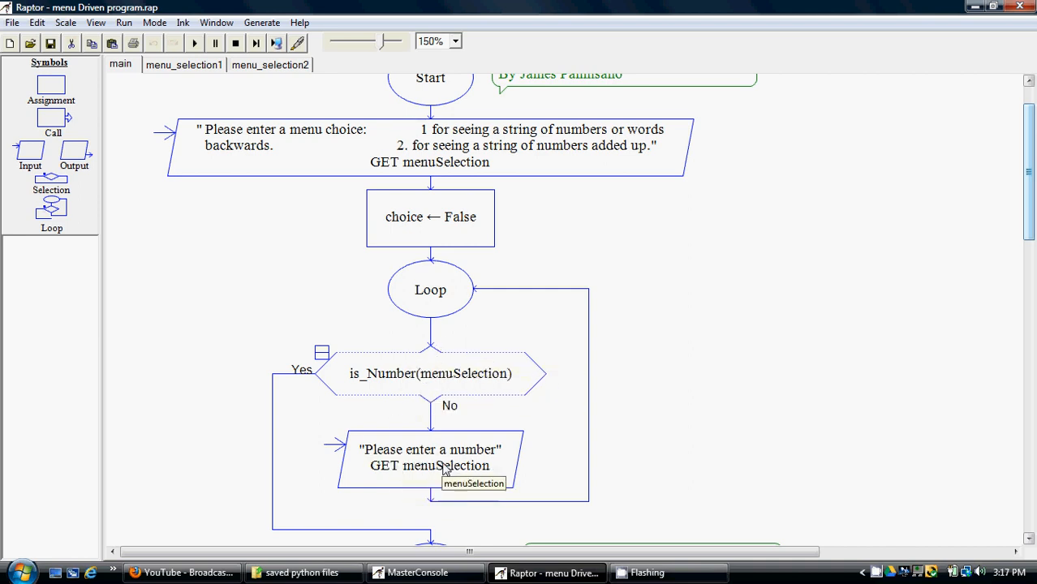
pyautogui.moveTo(479, 464)
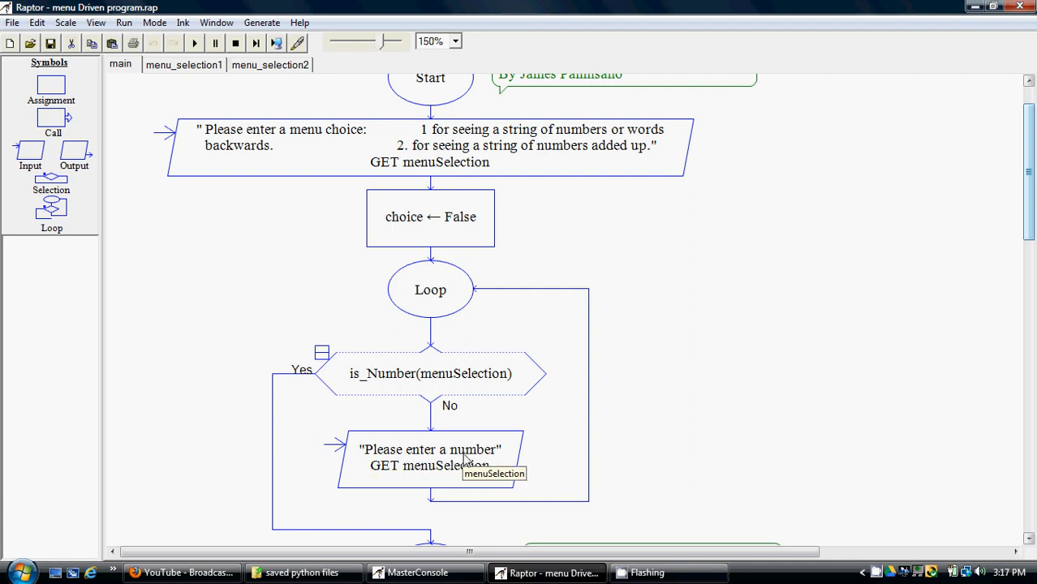
pyautogui.moveTo(592, 465)
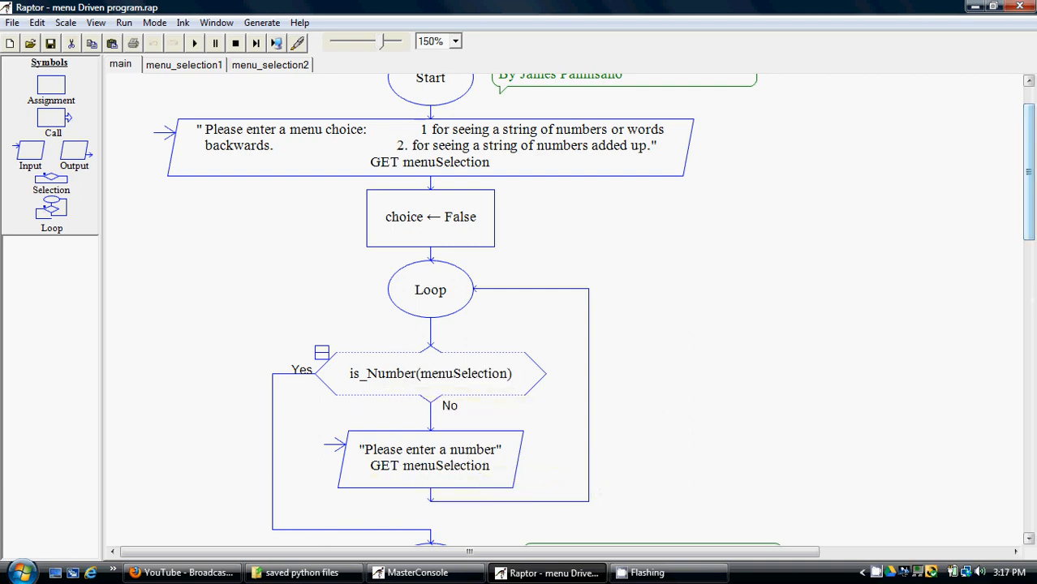
pyautogui.scroll(-3)
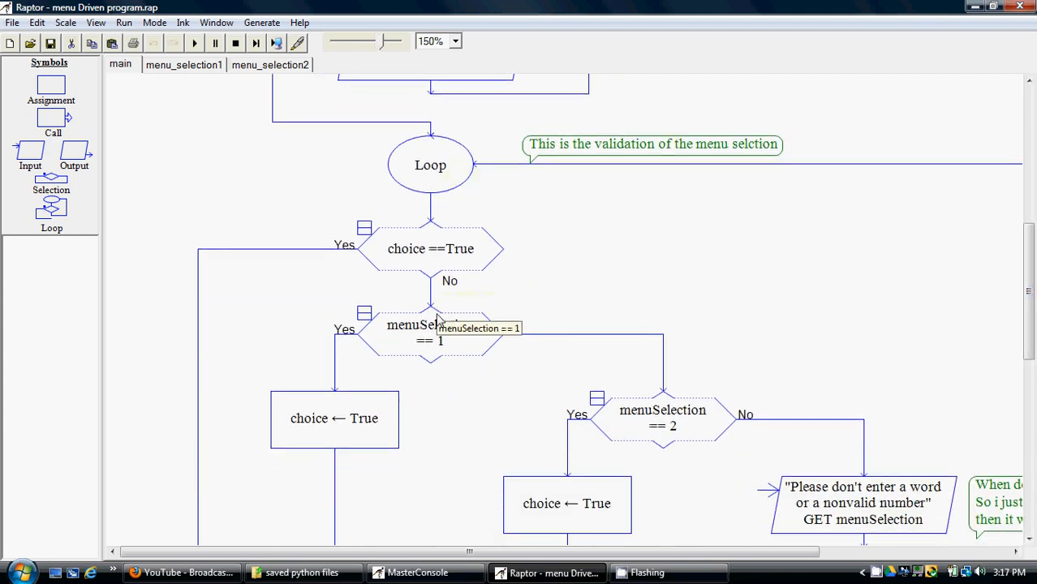
pyautogui.moveTo(573, 300)
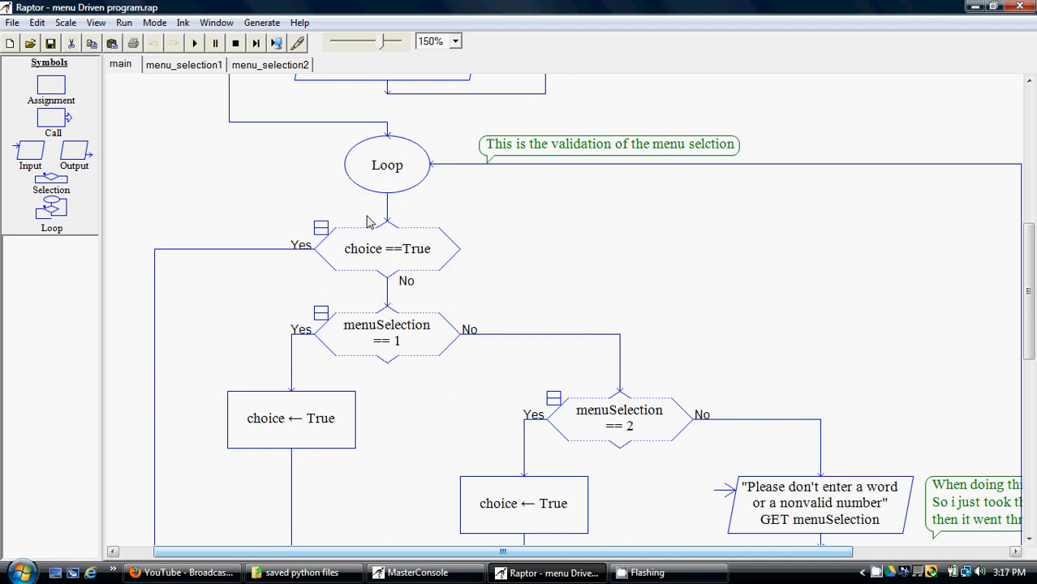
pyautogui.moveTo(359, 258)
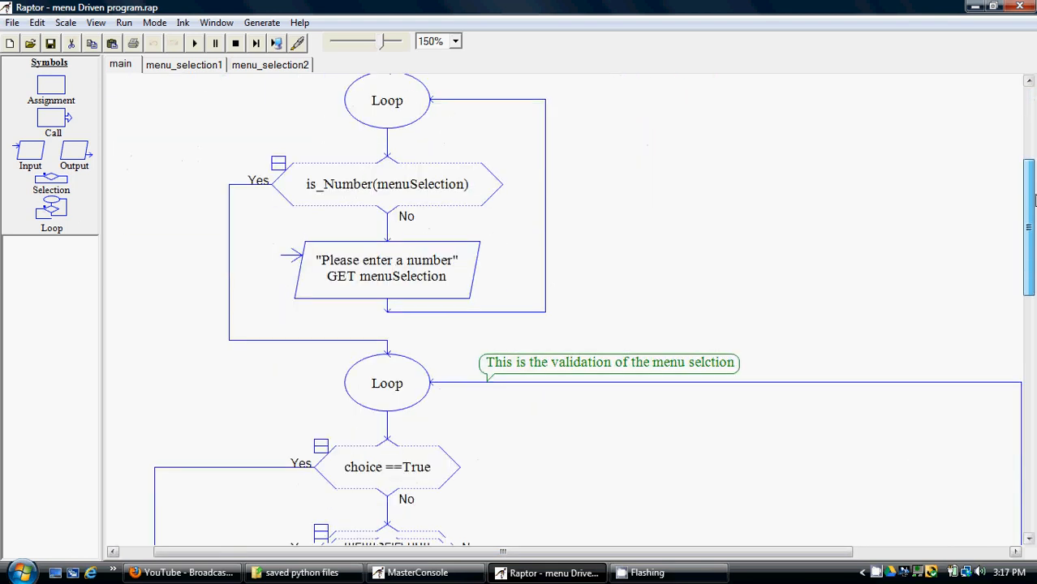
pyautogui.scroll(-3)
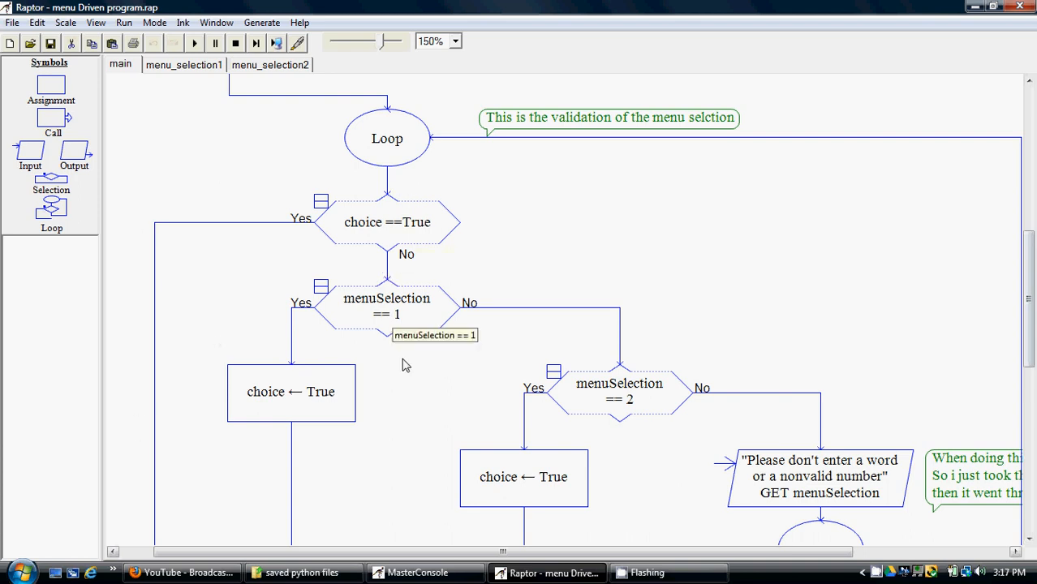
pyautogui.moveTo(382, 255)
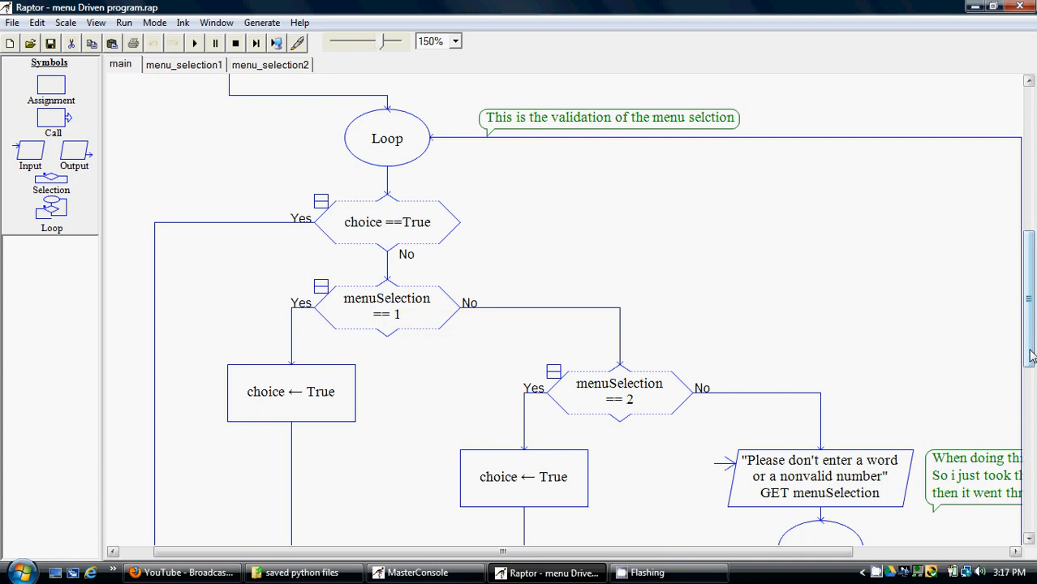
pyautogui.scroll(-3)
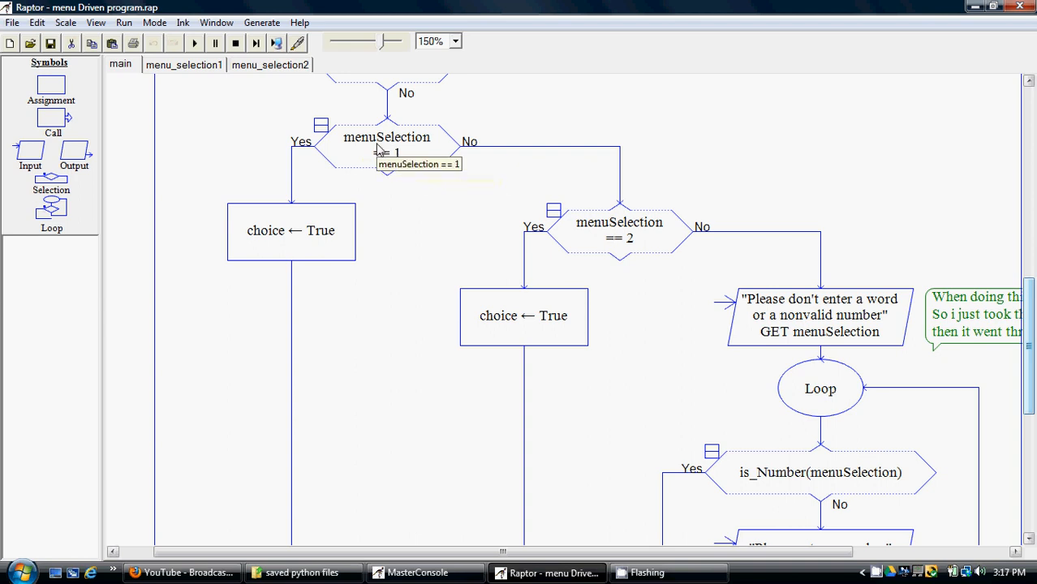
pyautogui.moveTo(449, 376)
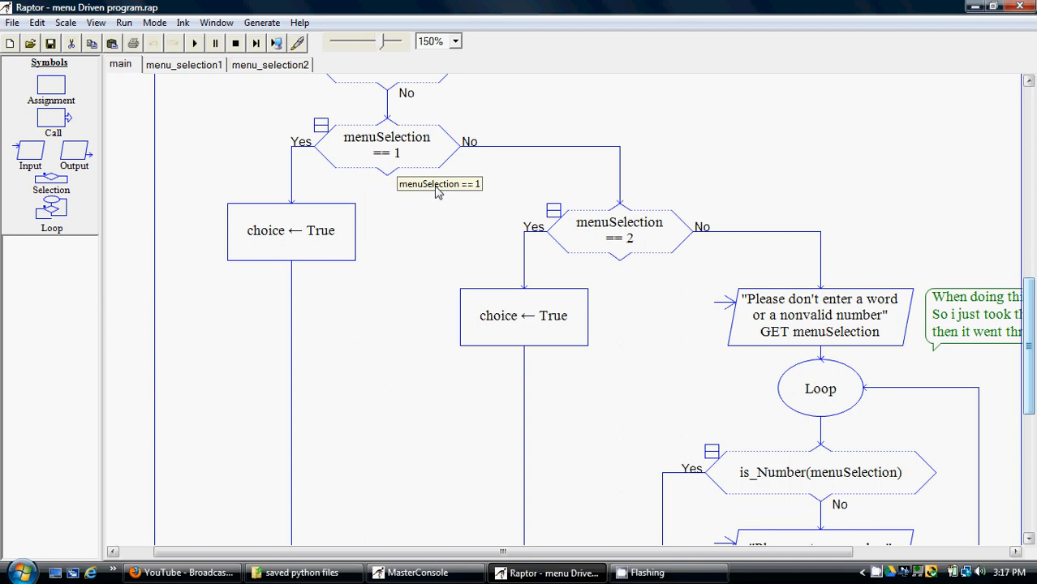
pyautogui.moveTo(428, 555)
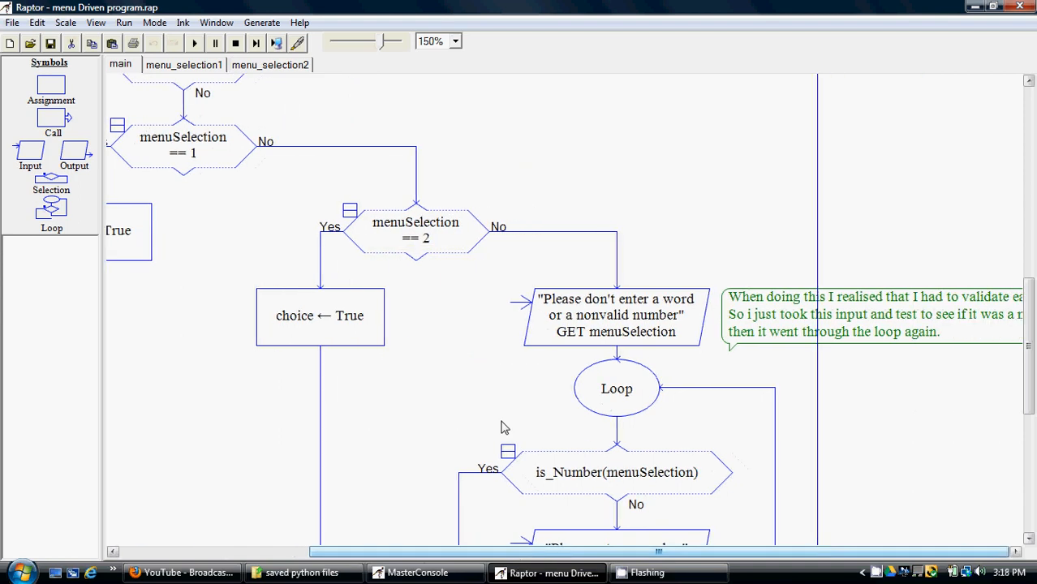
pyautogui.moveTo(564, 245)
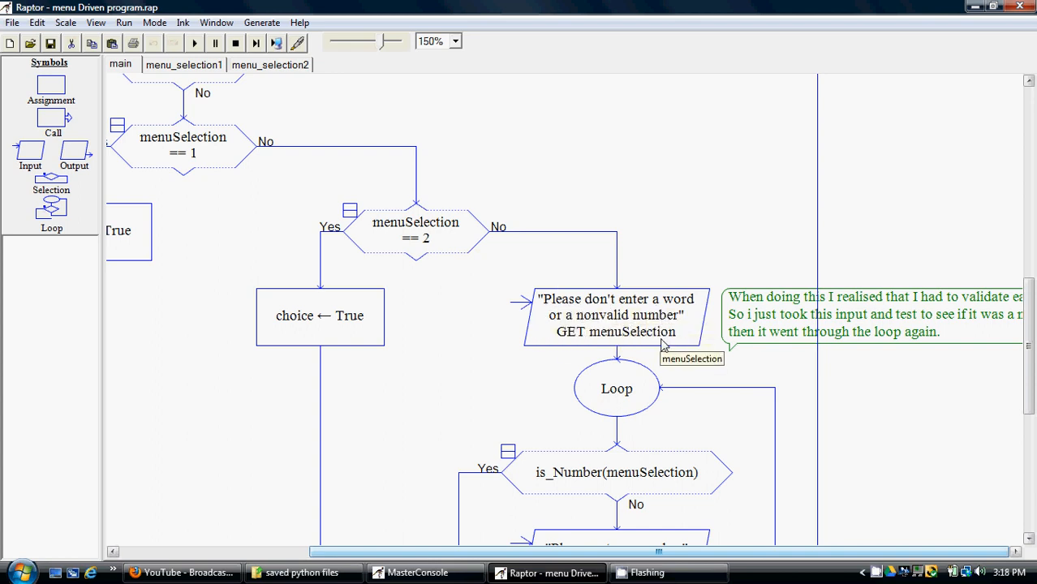
pyautogui.moveTo(575, 288)
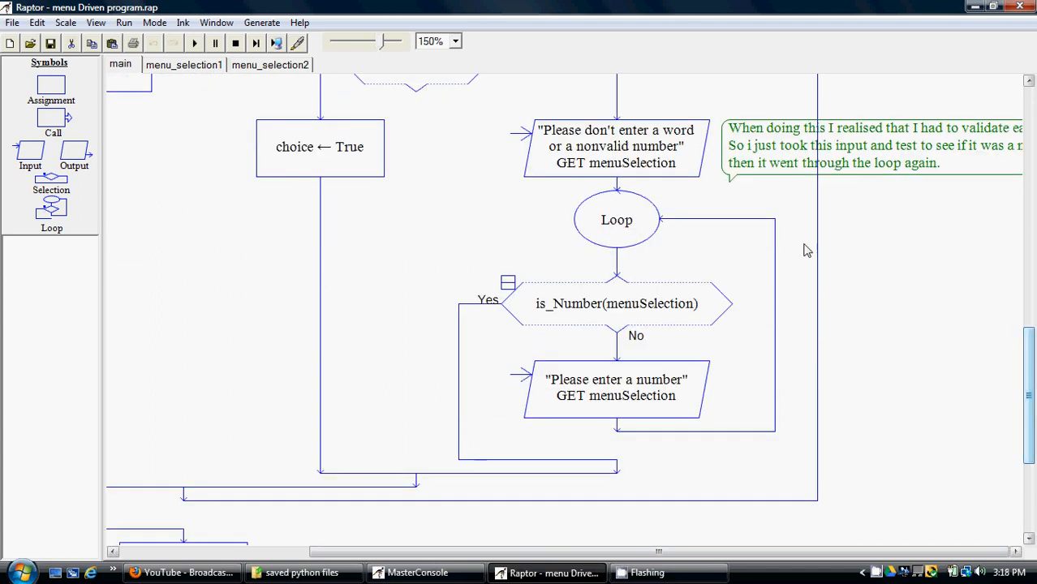
pyautogui.moveTo(527, 173)
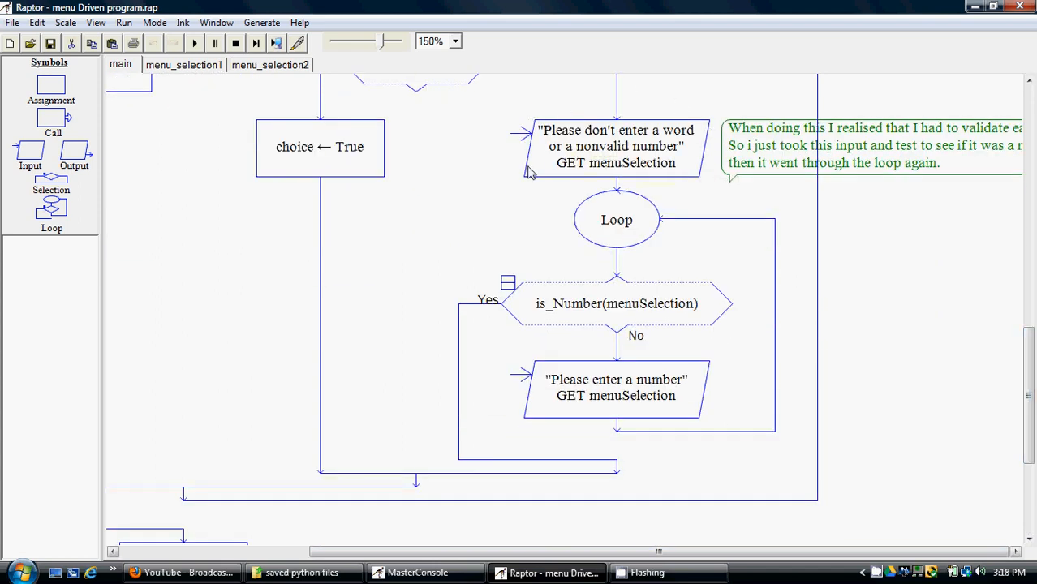
pyautogui.moveTo(604, 235)
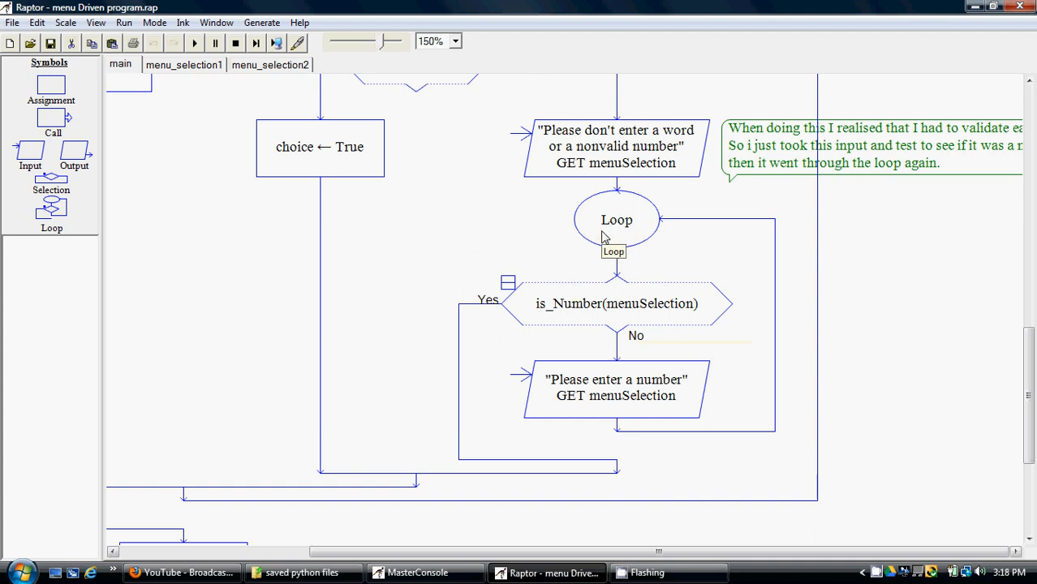
pyautogui.moveTo(556, 158)
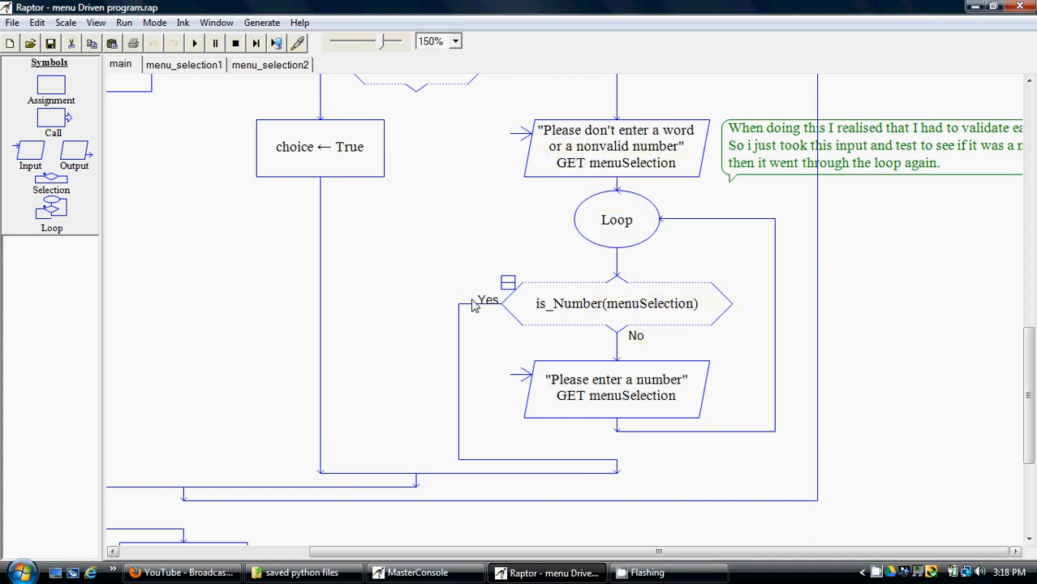
pyautogui.moveTo(584, 287)
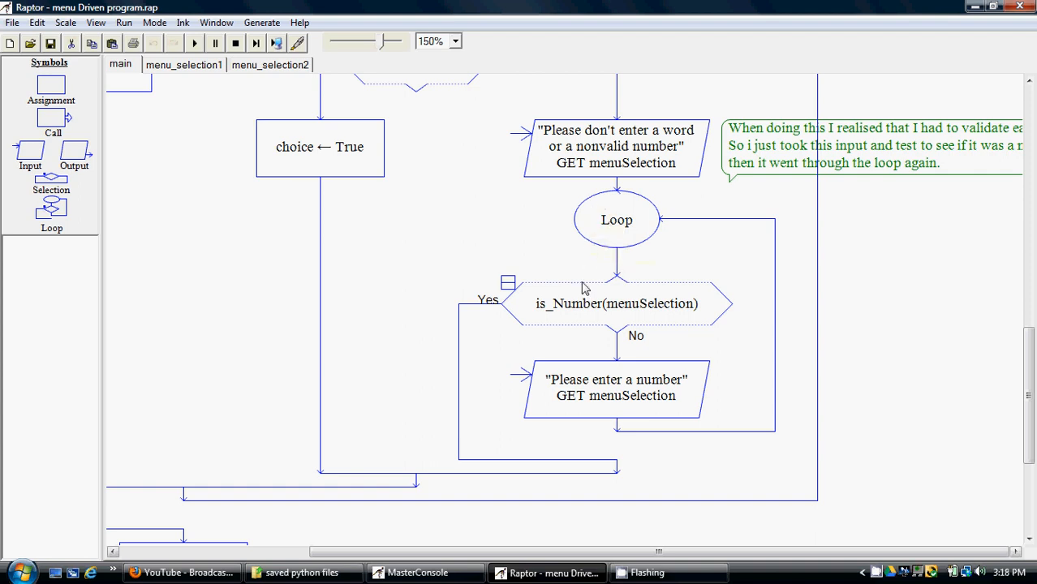
pyautogui.moveTo(544, 238)
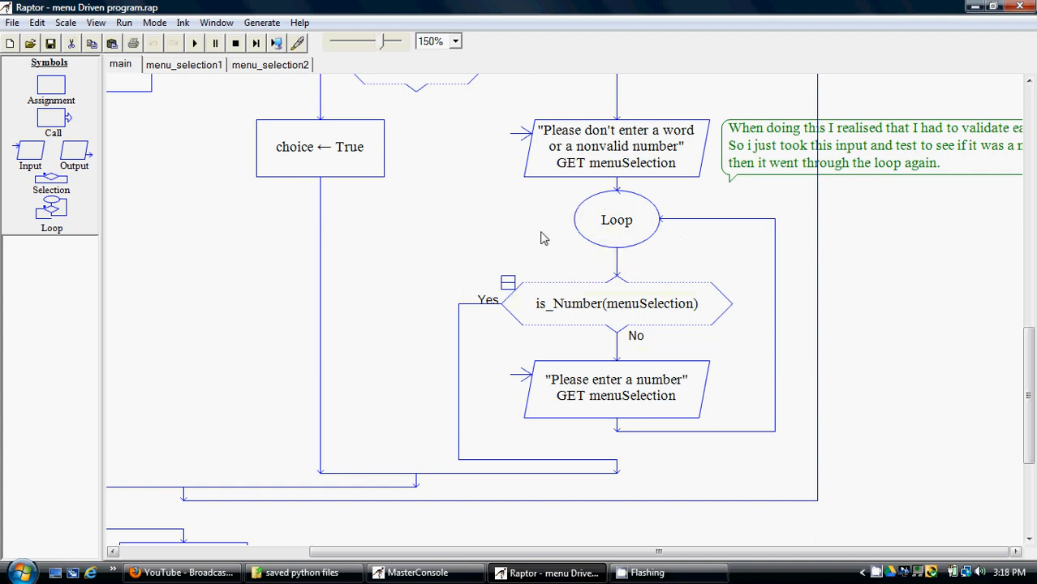
pyautogui.moveTo(460, 273)
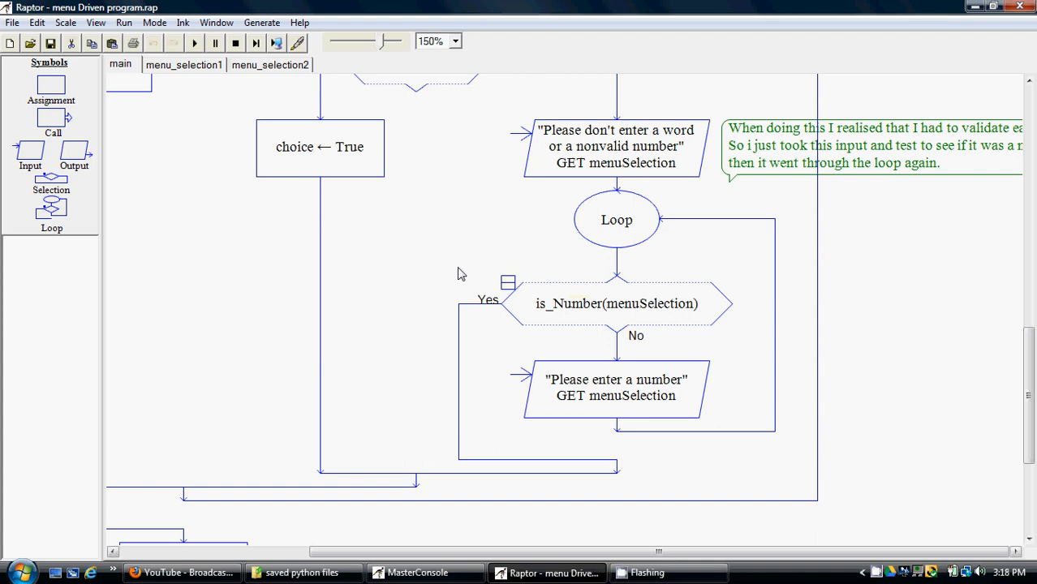
pyautogui.moveTo(461, 449)
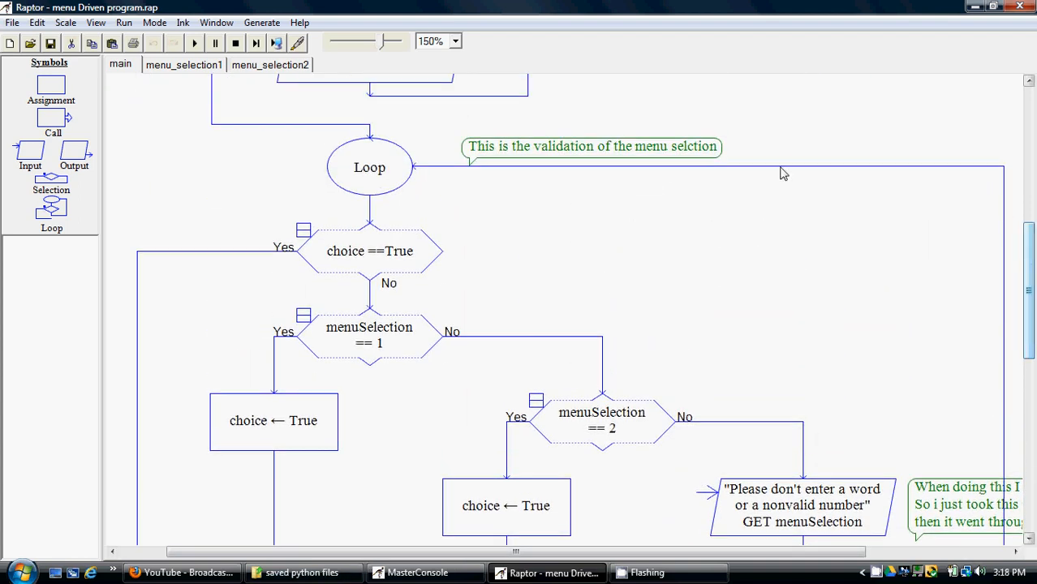
pyautogui.moveTo(381, 278)
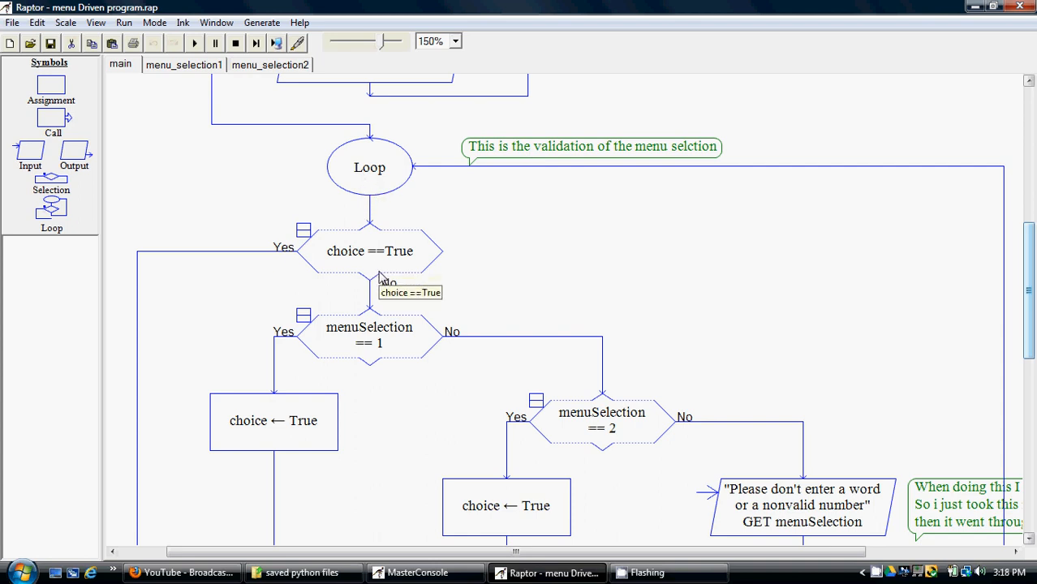
pyautogui.moveTo(404, 267)
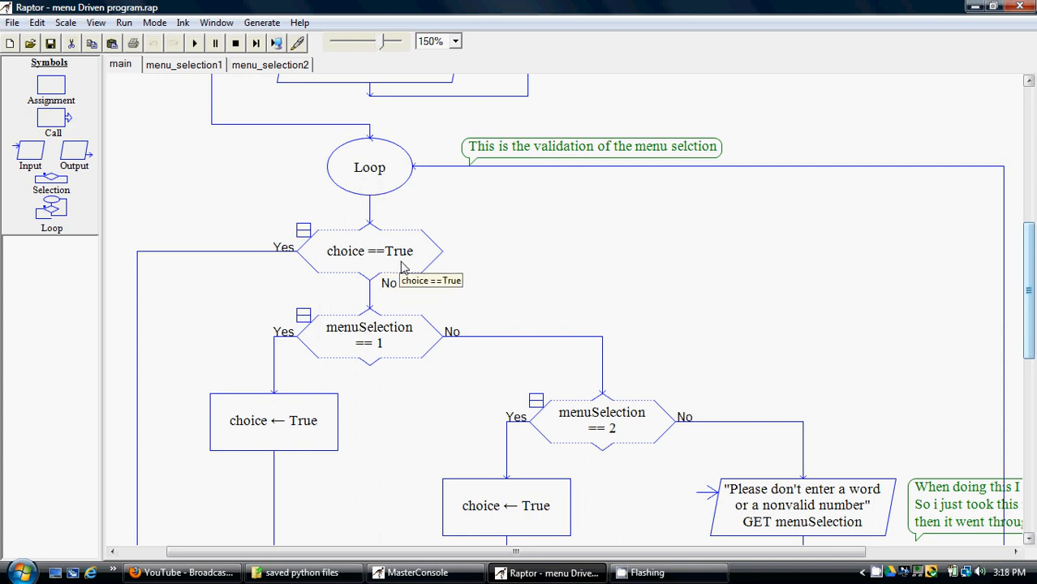
pyautogui.moveTo(465, 298)
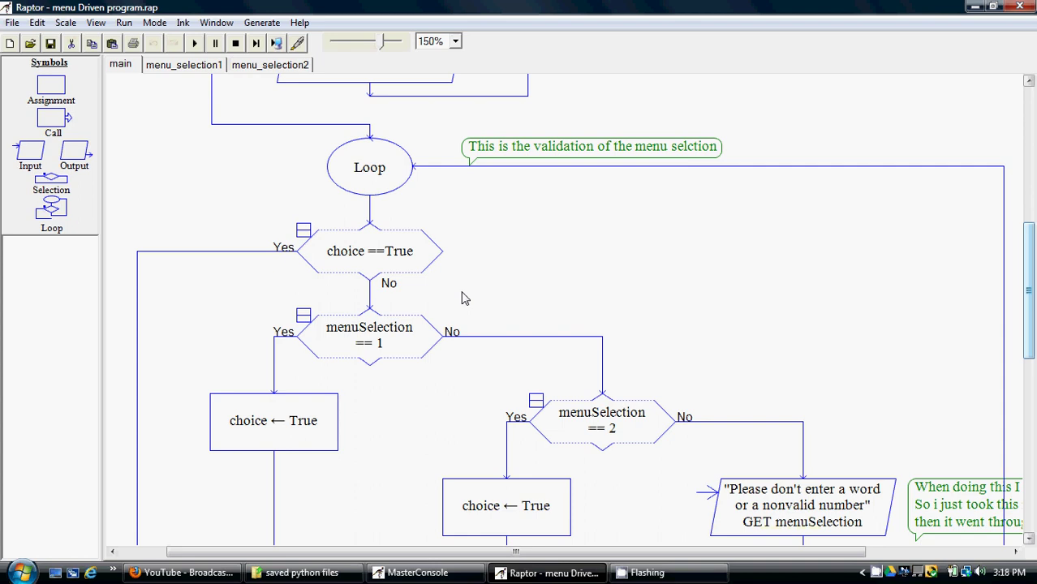
pyautogui.moveTo(362, 309)
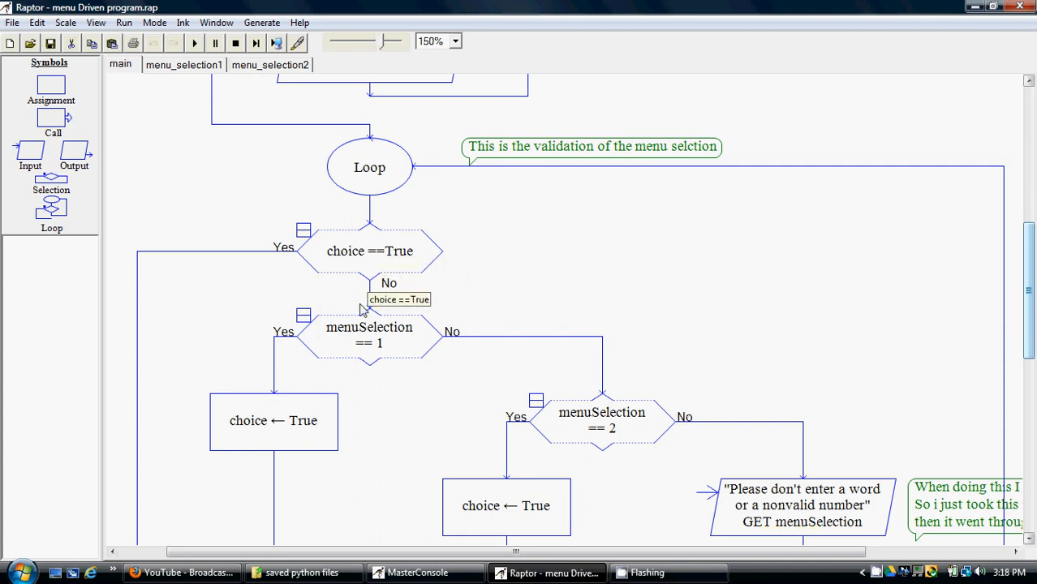
pyautogui.moveTo(898, 340)
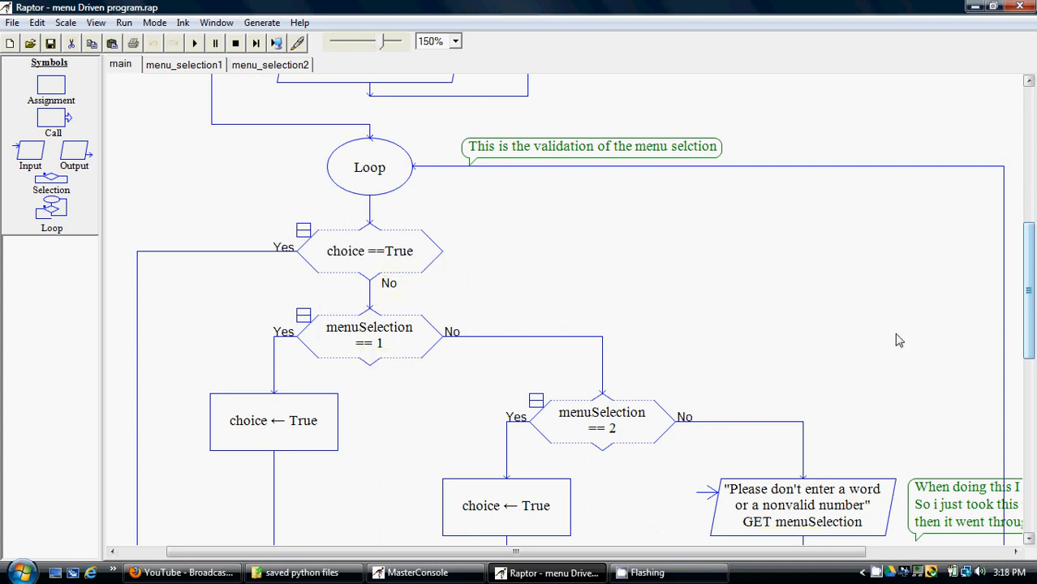
pyautogui.moveTo(537, 337)
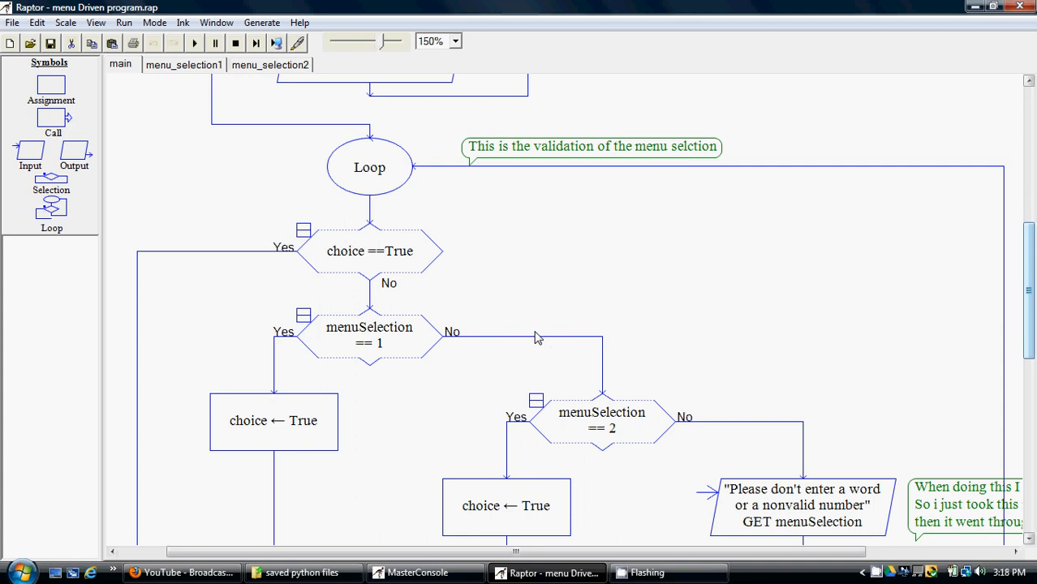
pyautogui.moveTo(501, 268)
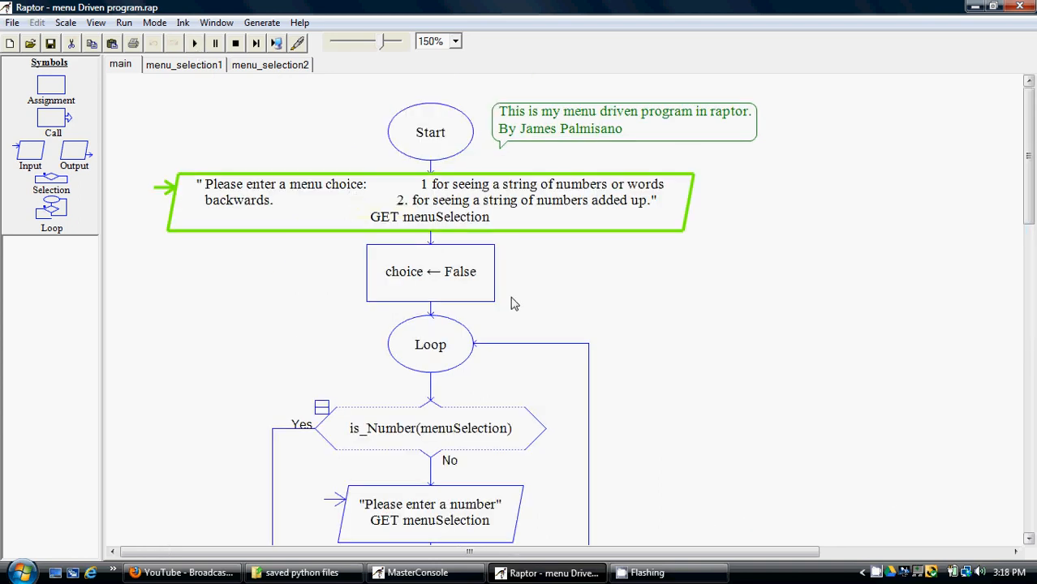
# Step: Enter a non-numeric word, then 5, as the menu choice
pyautogui.click(194, 44)
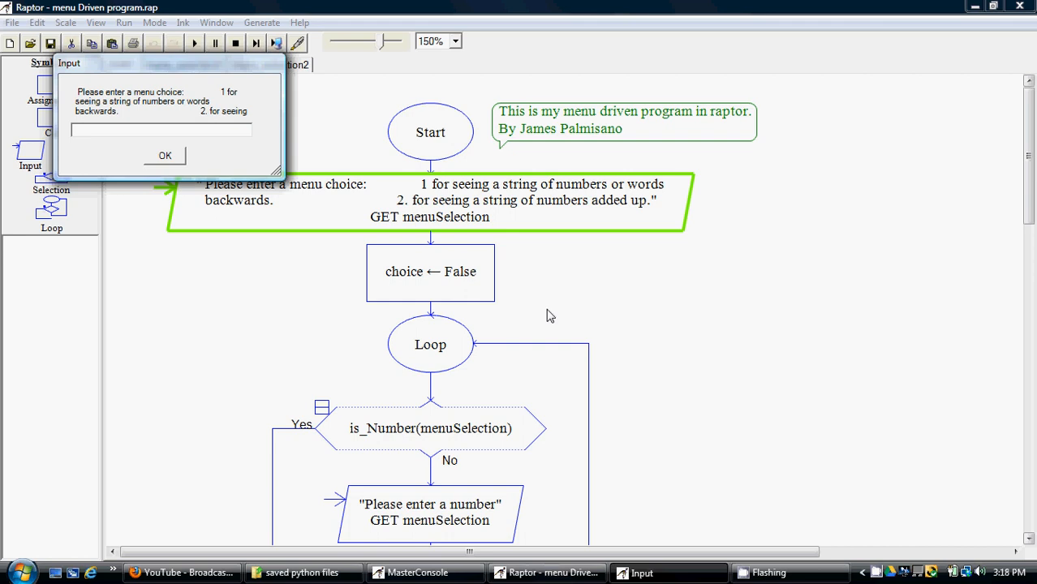
pyautogui.click(165, 155)
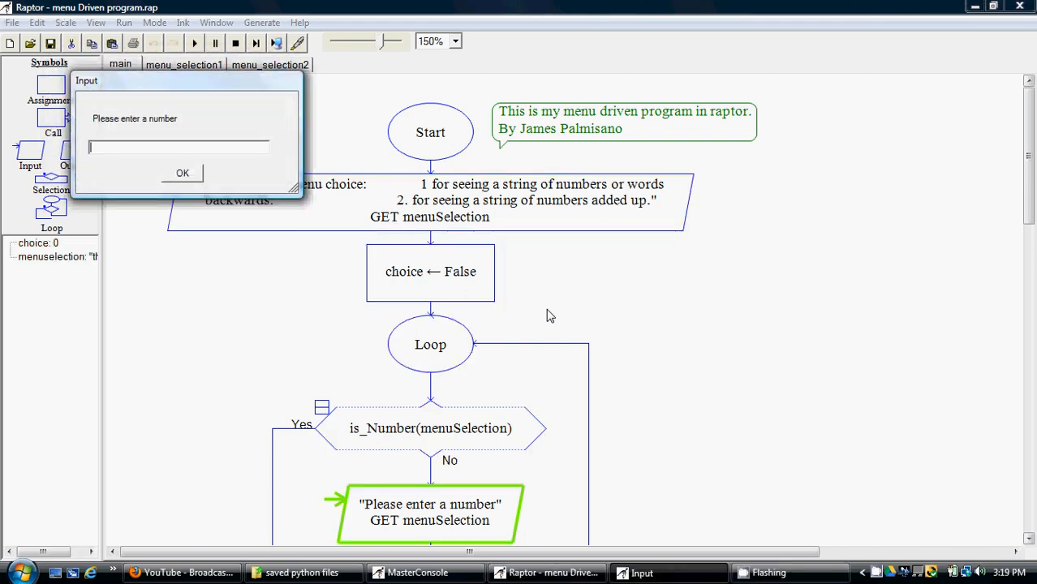
pyautogui.write('5')
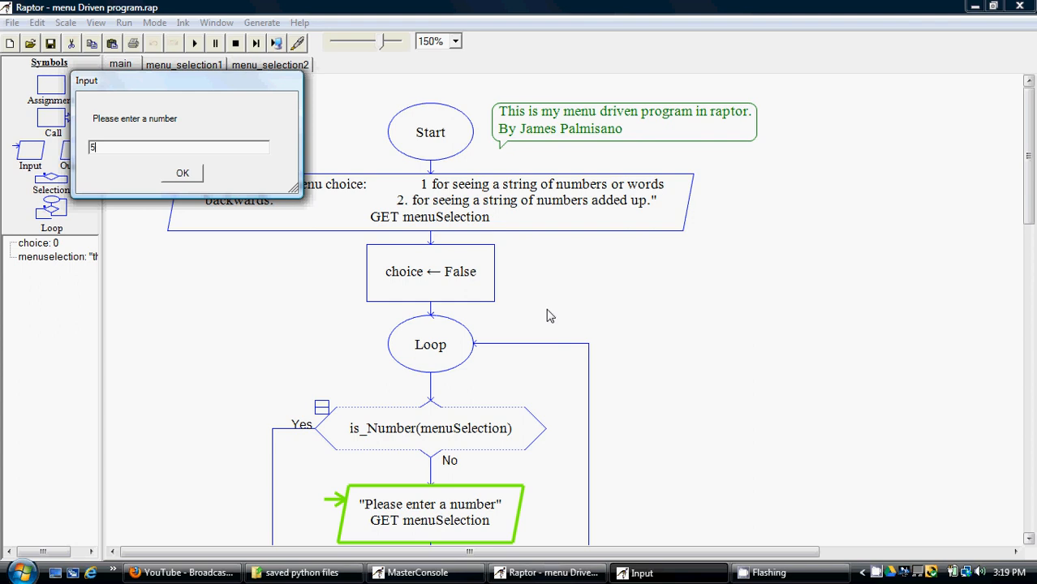
pyautogui.click(182, 173)
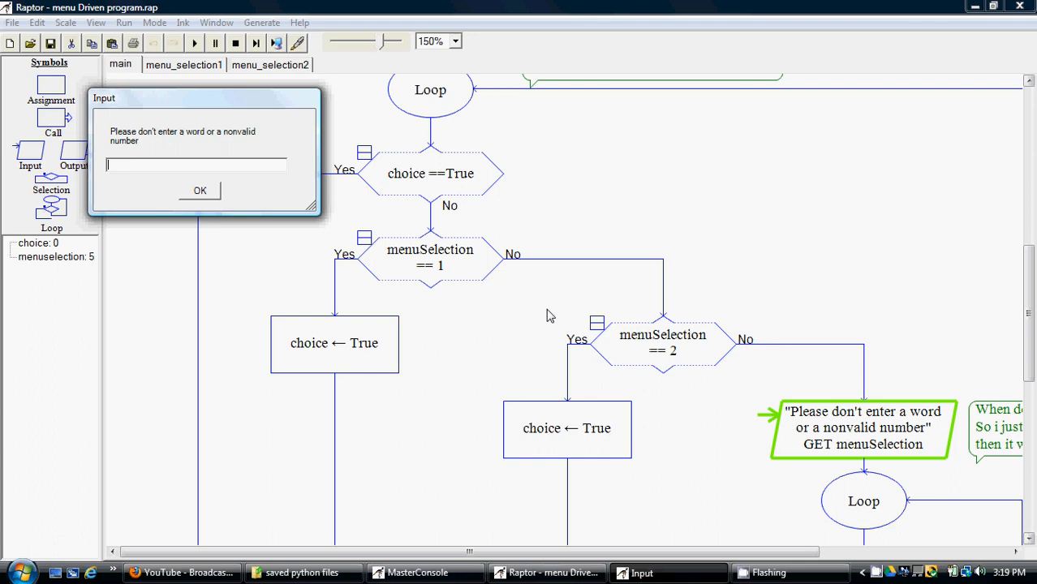
# Step: Reposition the Input dialog at the invalid-choice prompt
pyautogui.click(200, 191)
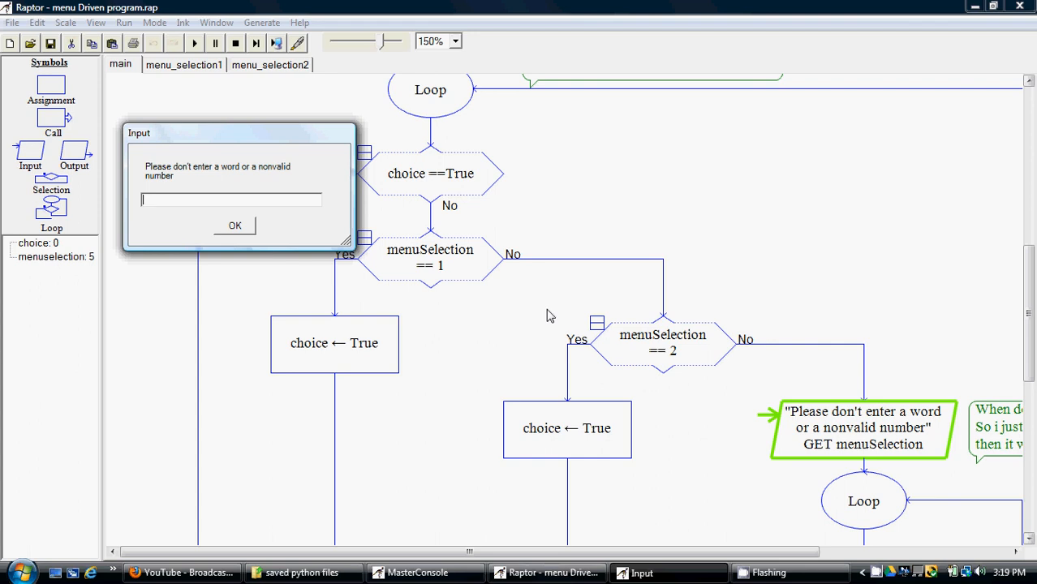
pyautogui.moveTo(538, 568)
pyautogui.write('2')
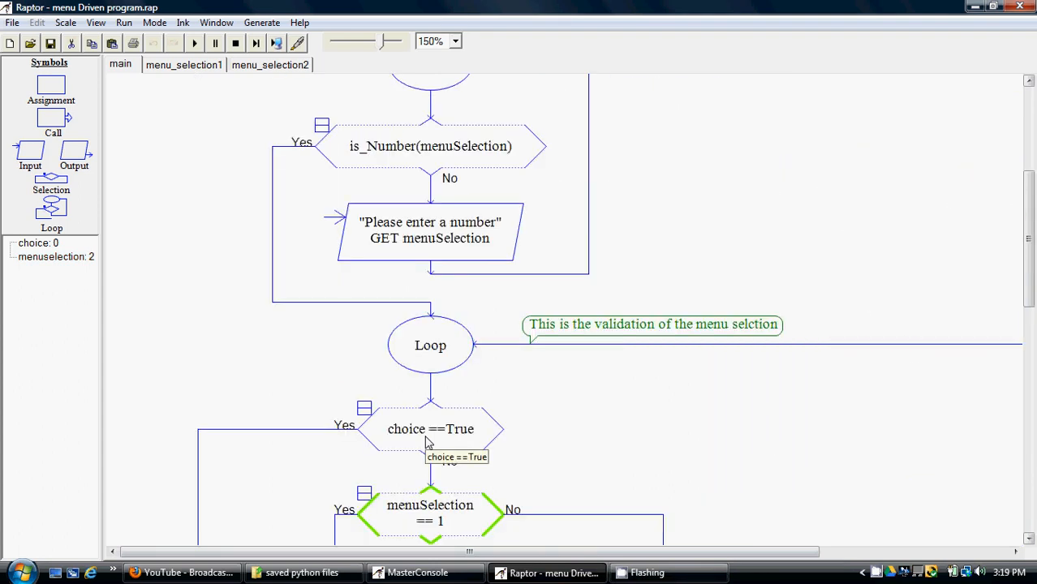
# Step: Enter the string "12" in the menu_selection2 Input dialog
pyautogui.click(183, 65)
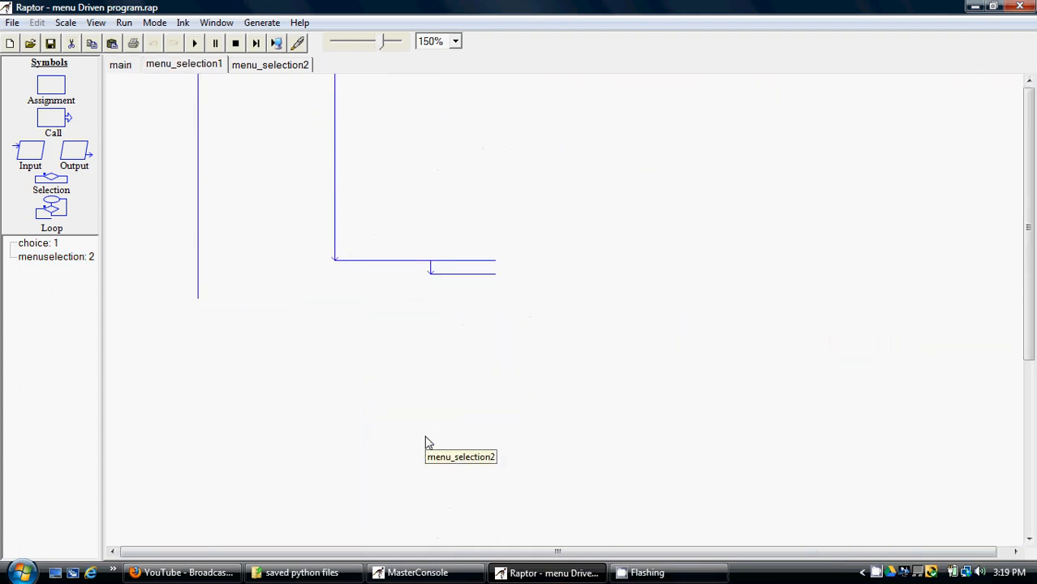
pyautogui.click(270, 64)
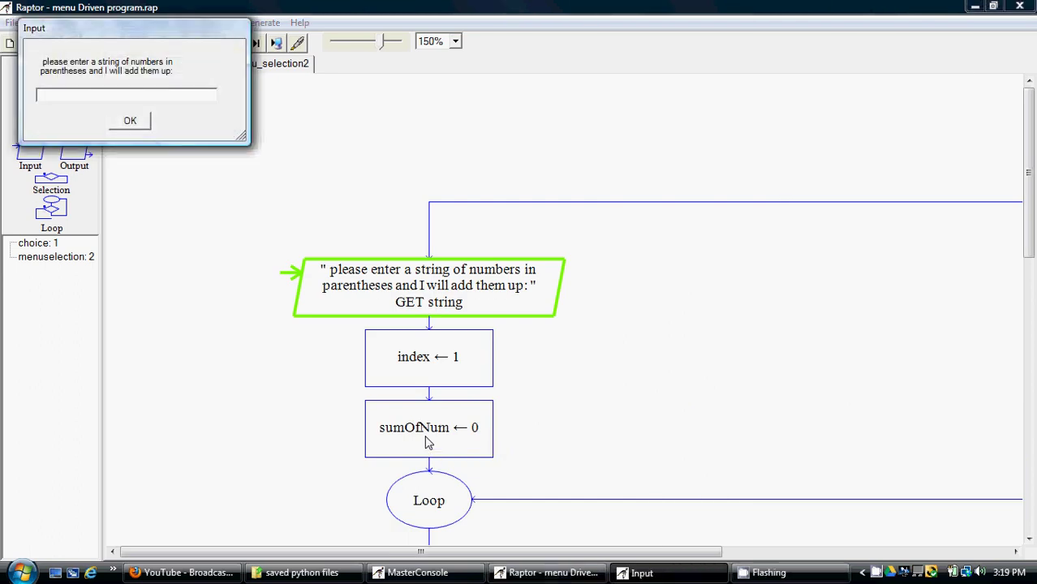
pyautogui.write('1')
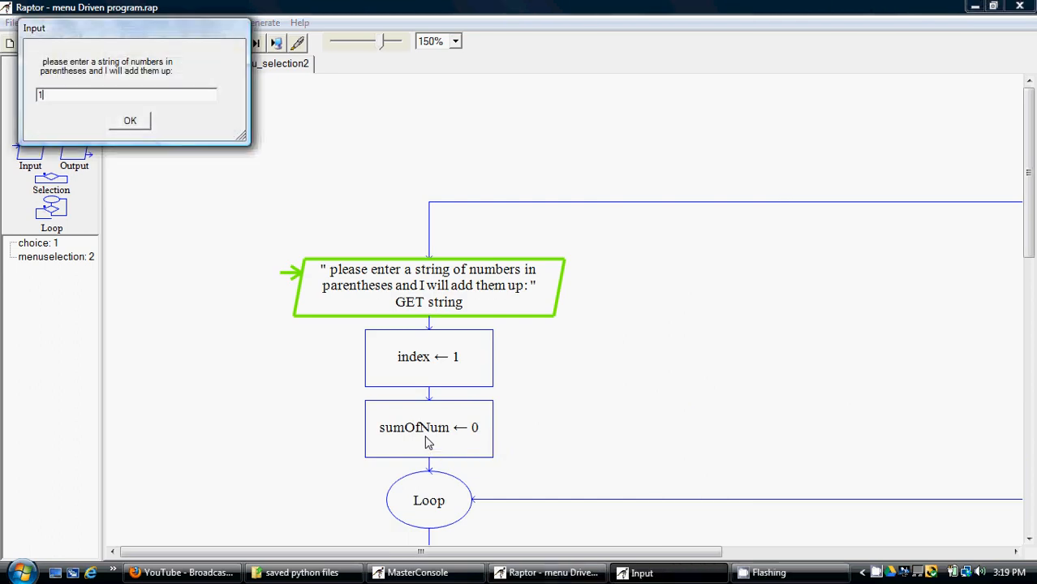
pyautogui.write('2')
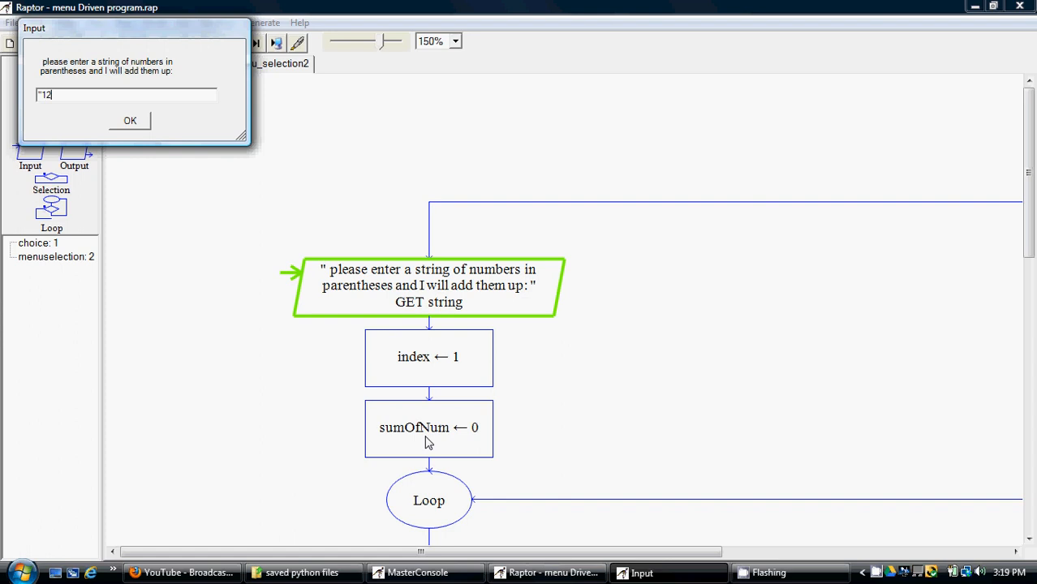
pyautogui.click(129, 120)
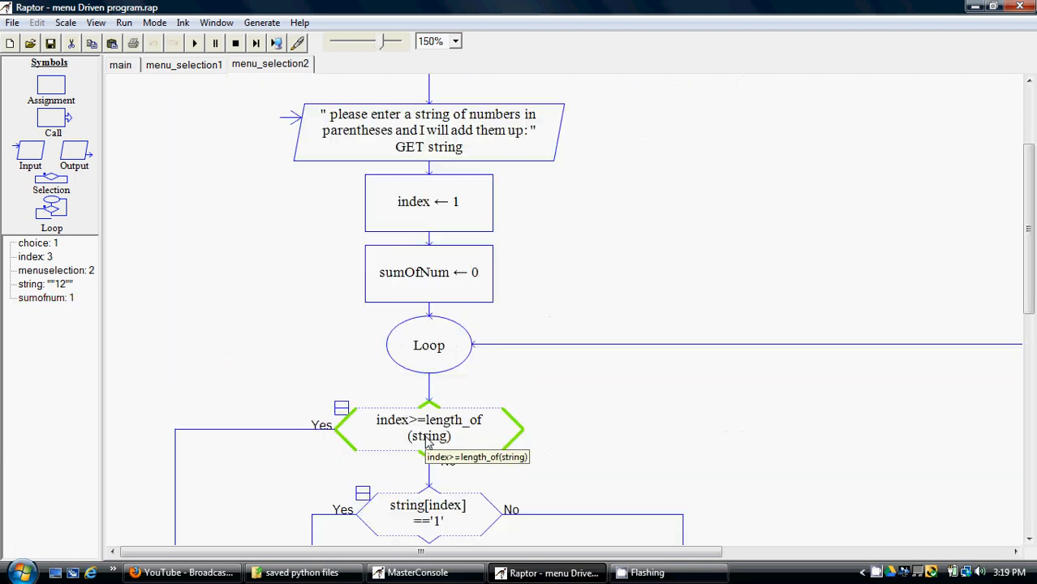
# Step: Let the run finish printing digit sum 3, then close MasterConsole
pyautogui.click(193, 43)
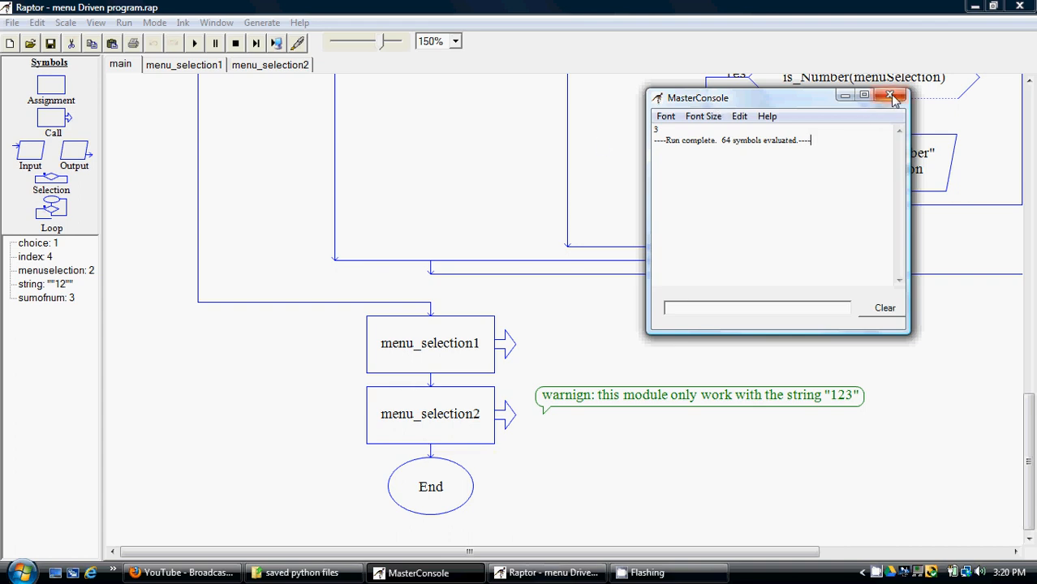
pyautogui.click(892, 97)
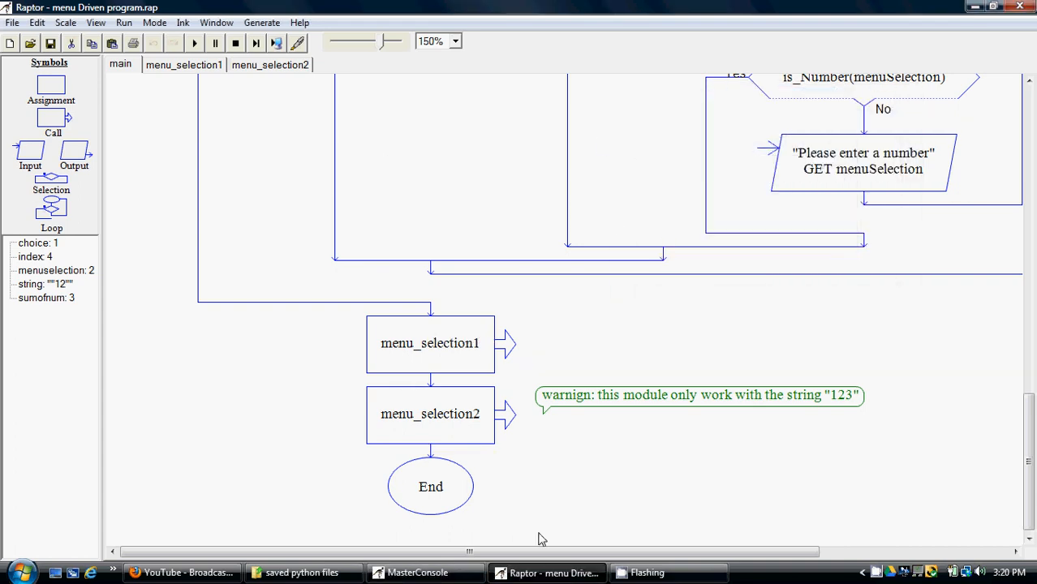